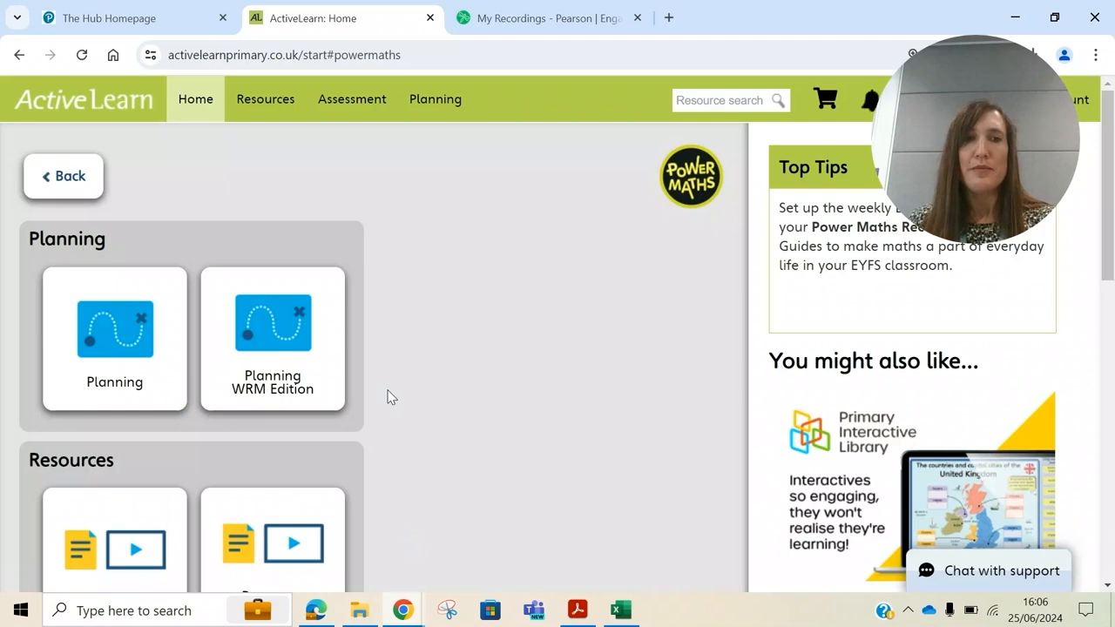
Step: Go into Power Maths WRM Edition planning and expand Year 2, Textbook B units
left_click(272, 339)
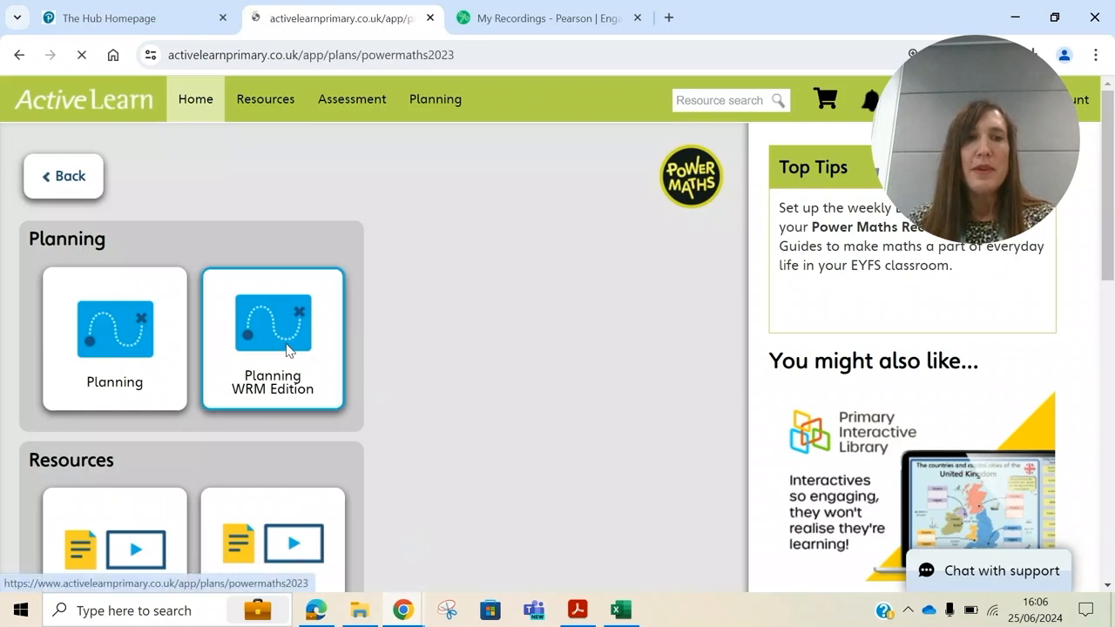
left_click(272, 339)
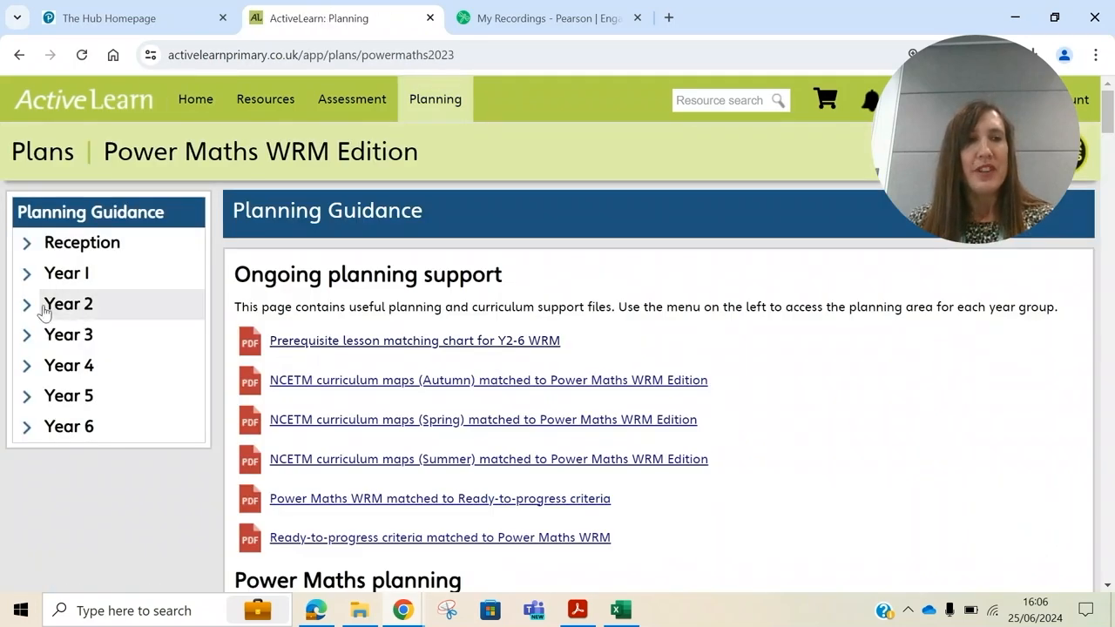
left_click(68, 303)
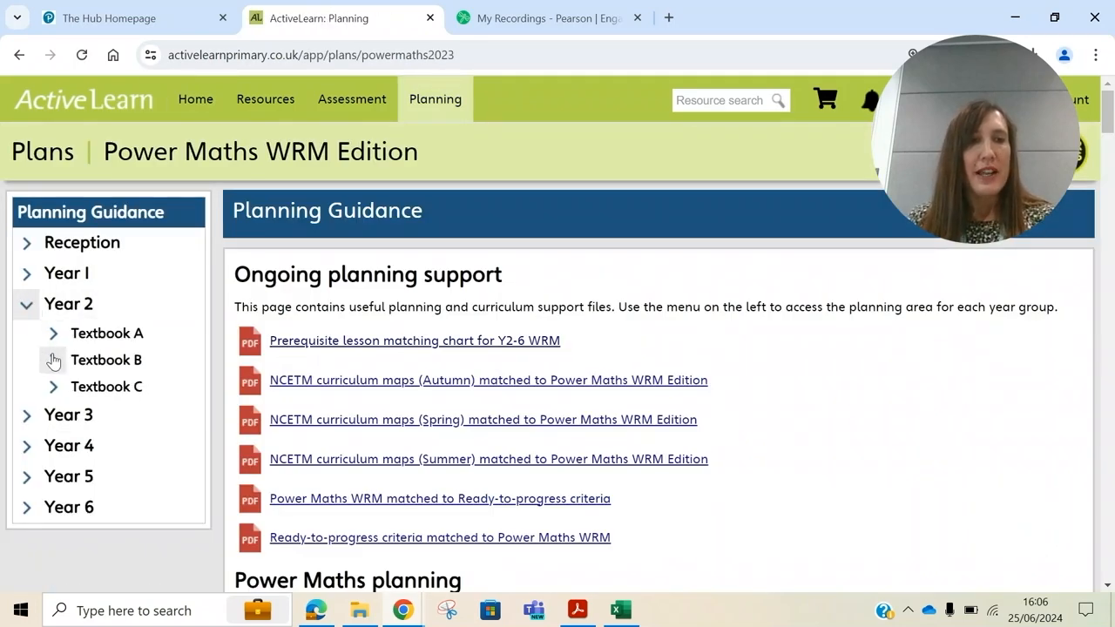
left_click(106, 360)
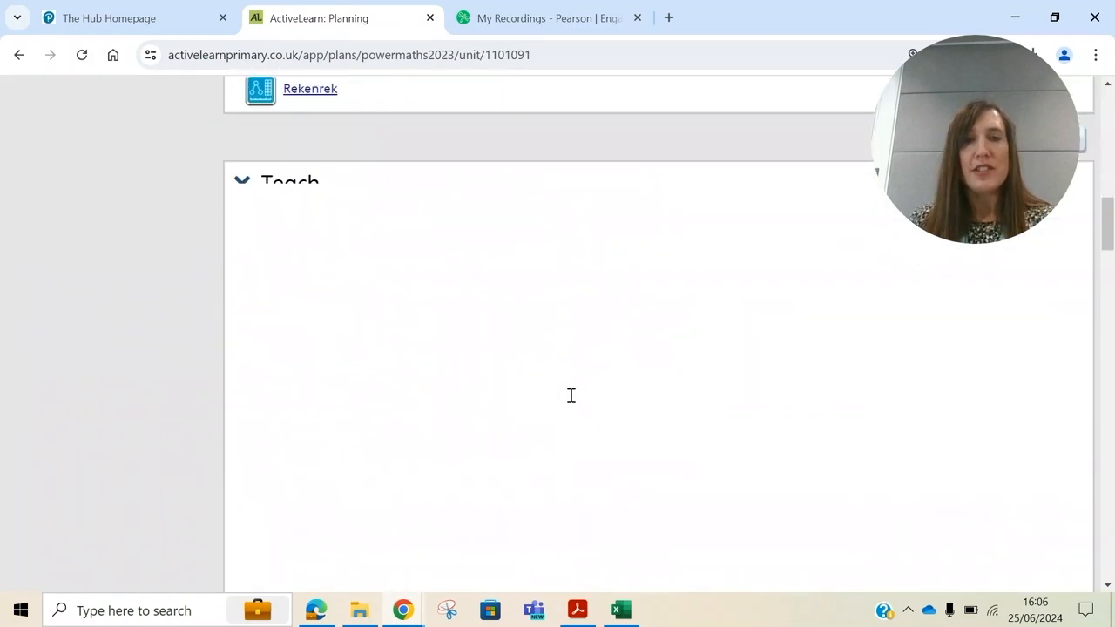
Step: Scroll to Individual Practice Games and bring up the Sea-shack Smash 2.17b options
scroll("down", 3)
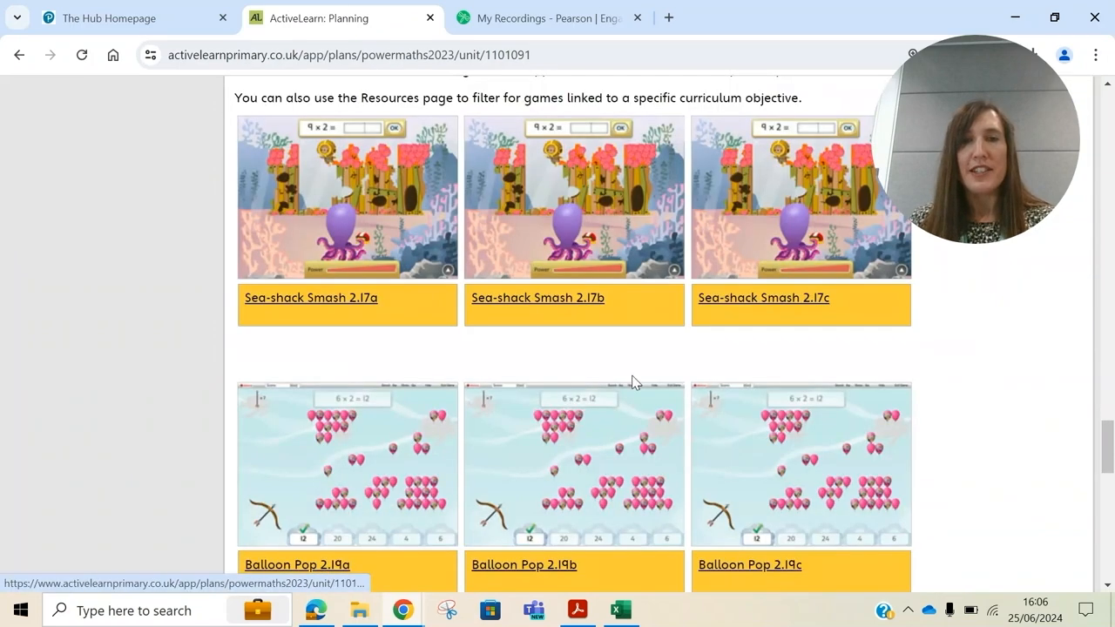
mouse_move(459, 365)
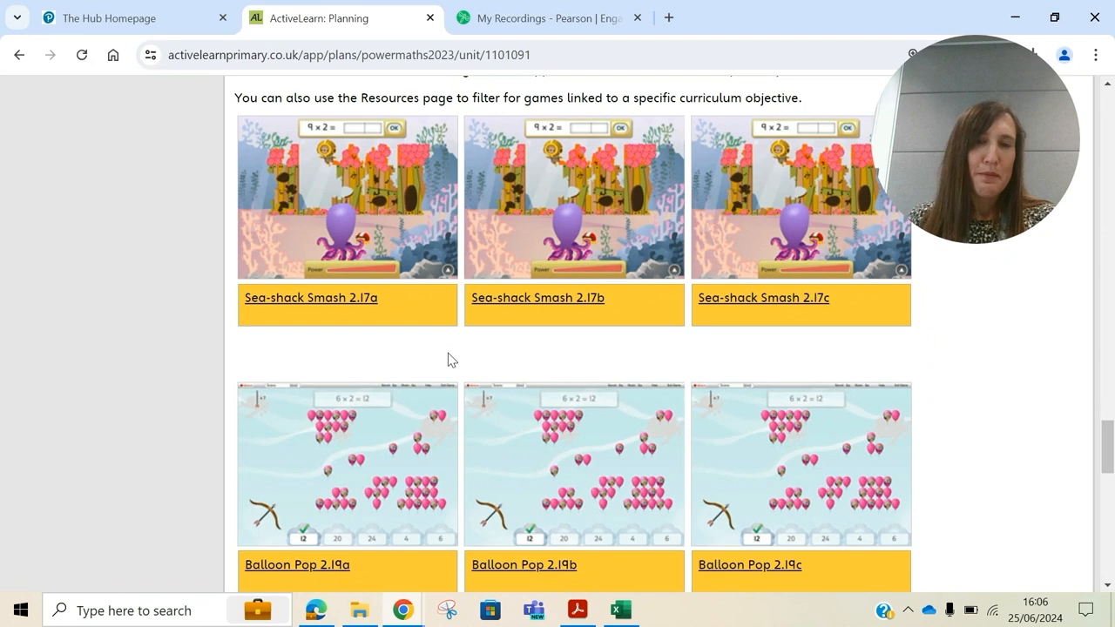
mouse_move(551, 307)
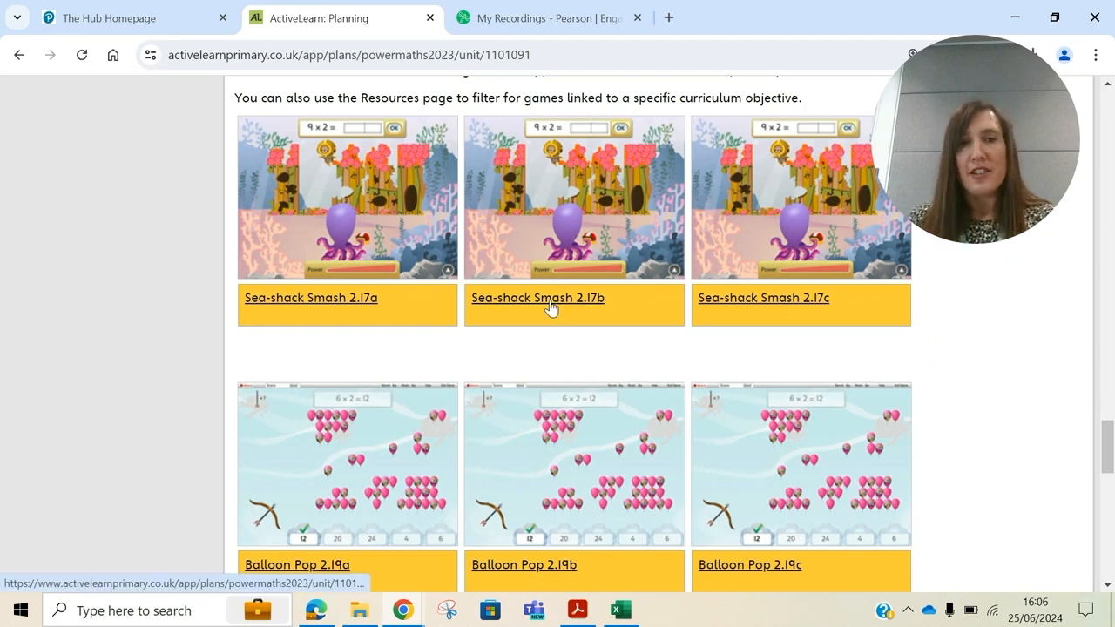
left_click(538, 298)
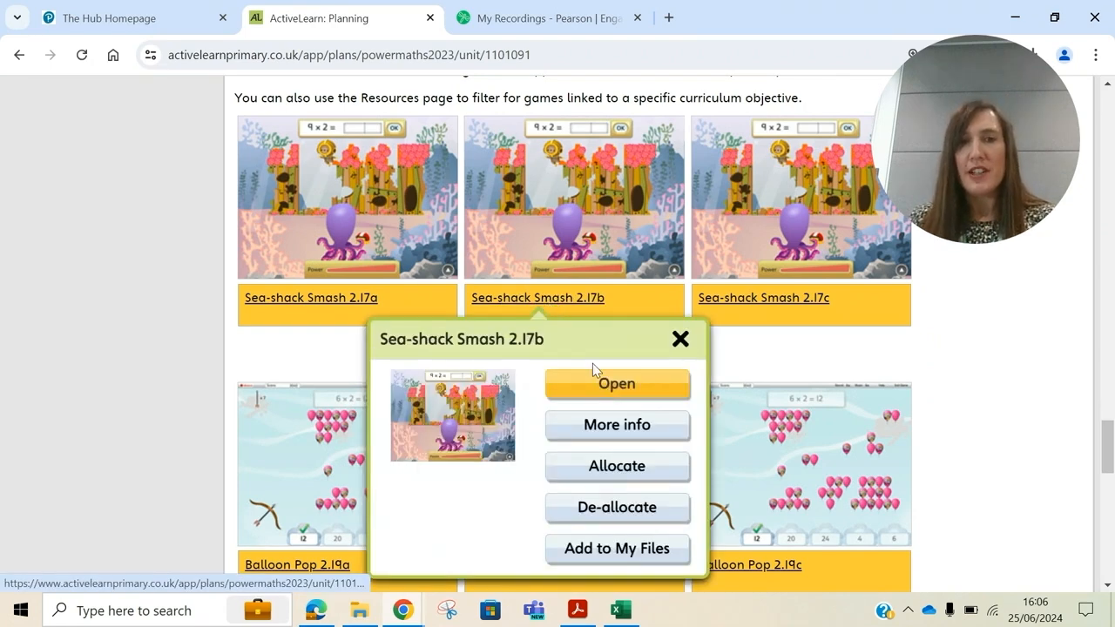
Step: Play Sea-shack Smash 2.17b, answer some multiplication questions, then exit the game
left_click(617, 383)
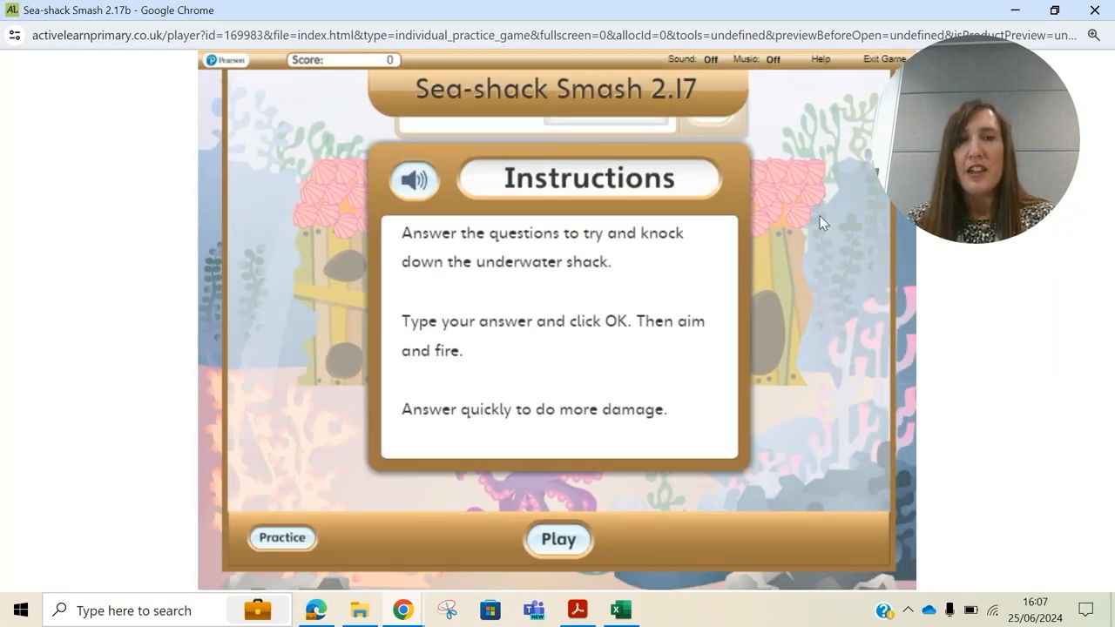
mouse_move(427, 507)
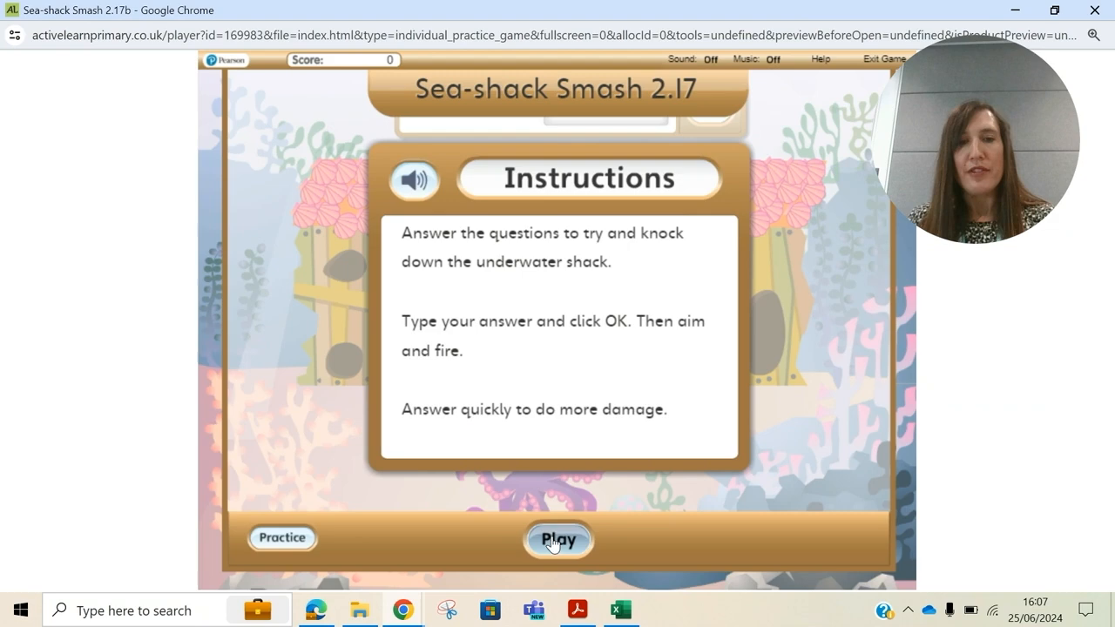
left_click(557, 540)
type("100")
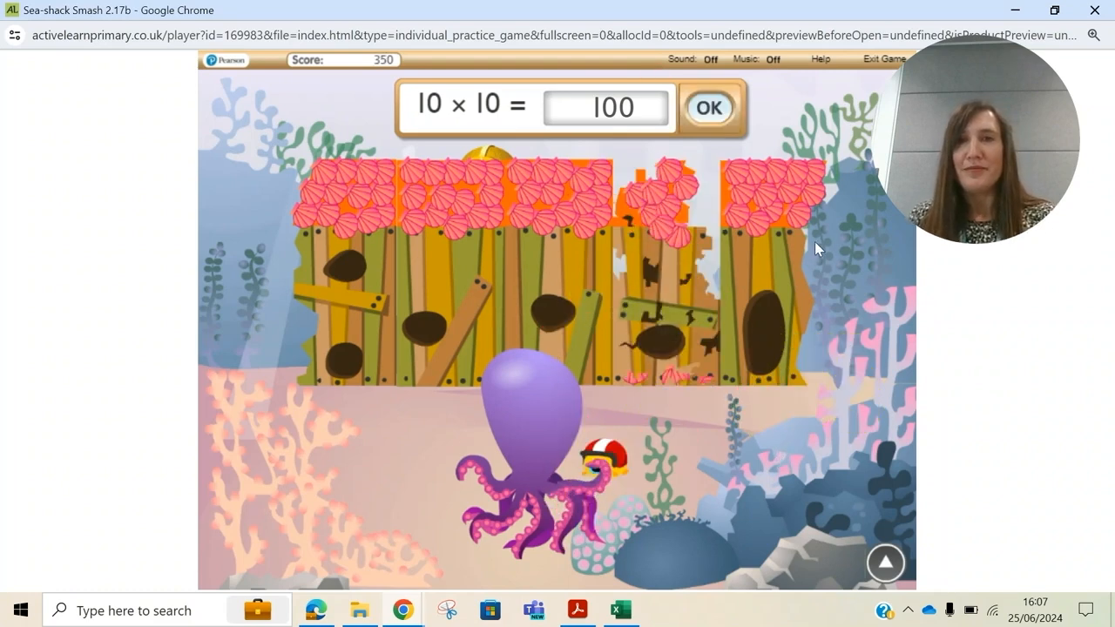
left_click(883, 58)
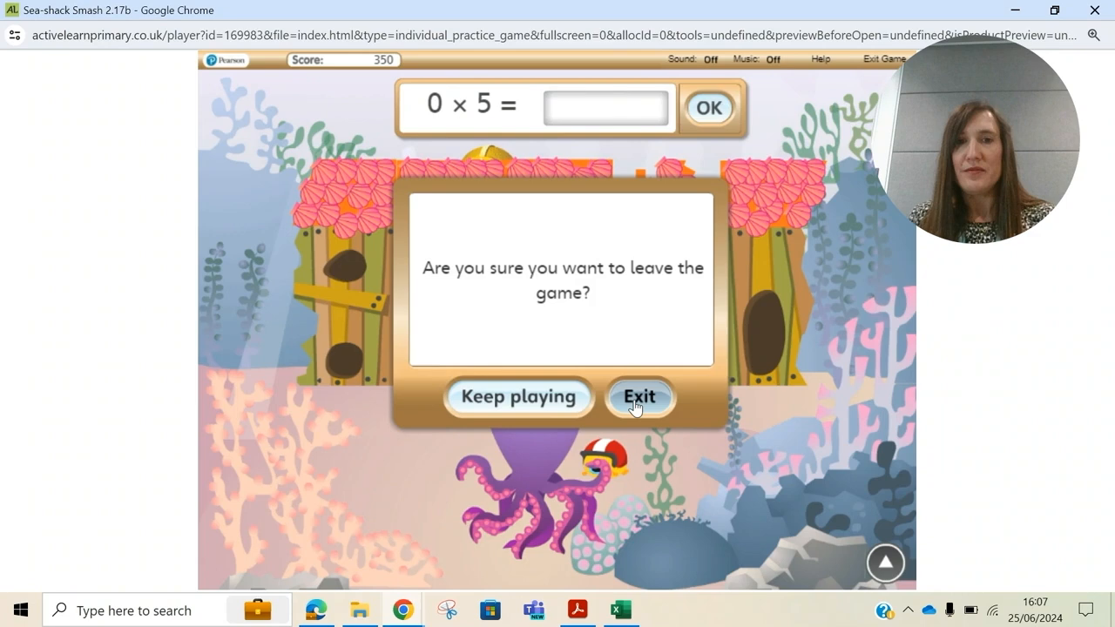
left_click(641, 398)
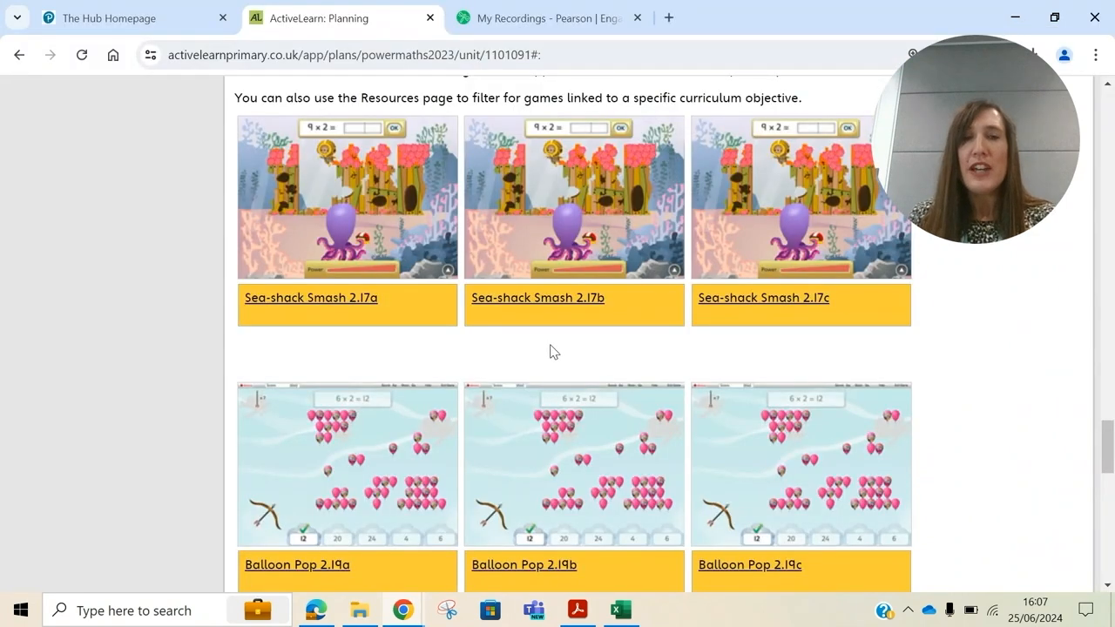
mouse_move(550, 302)
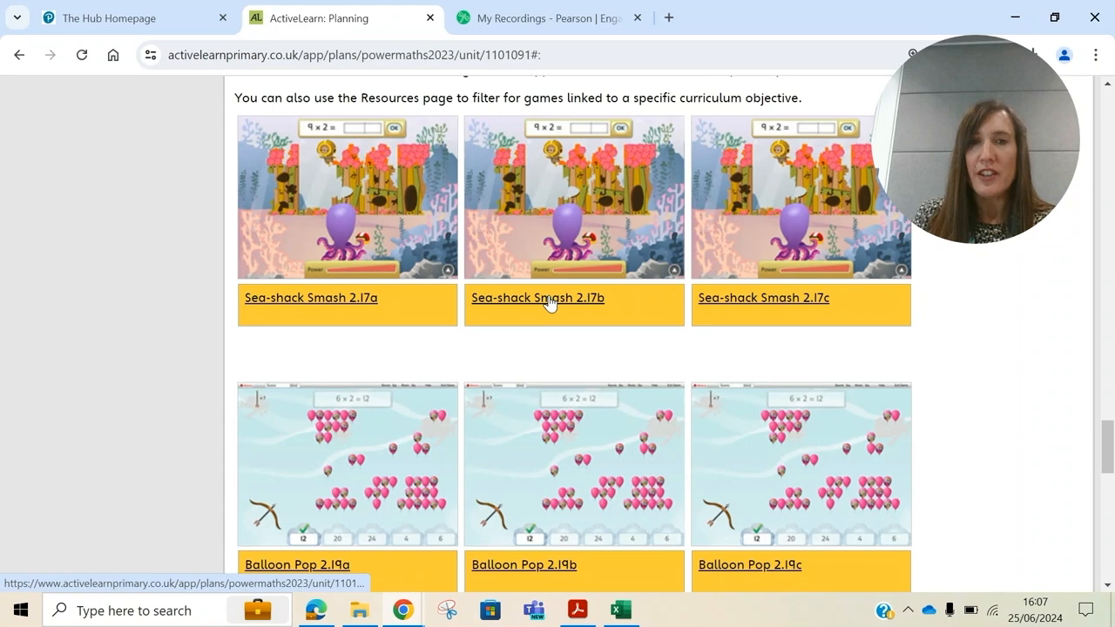
Step: Allocate Sea-shack Smash 2.17b to the Year 3 class, selecting the first pupil
left_click(538, 297)
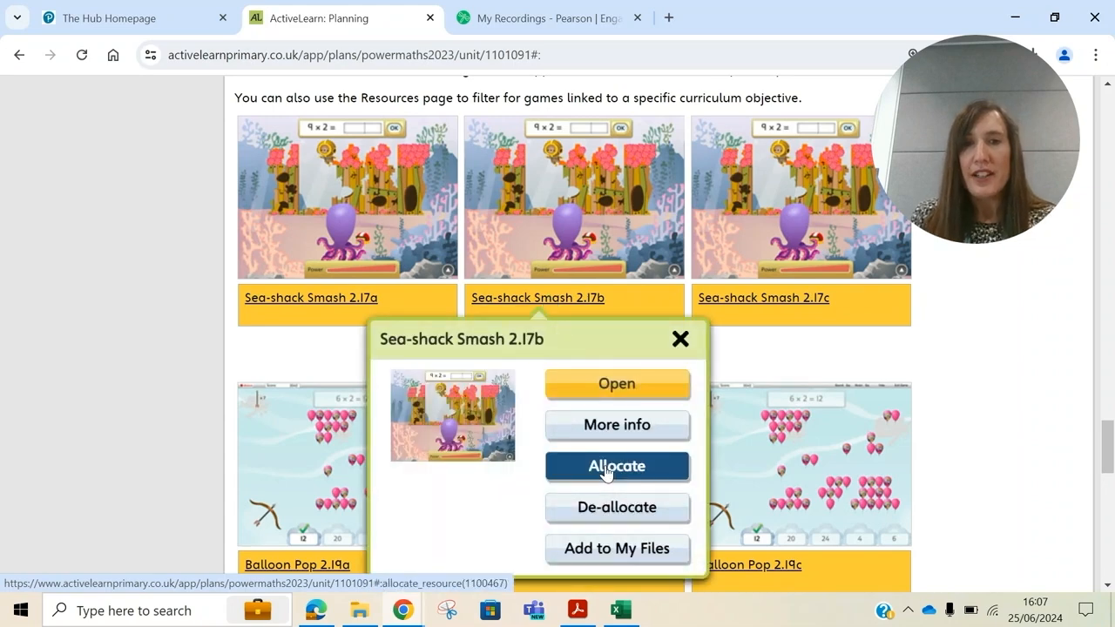
left_click(617, 466)
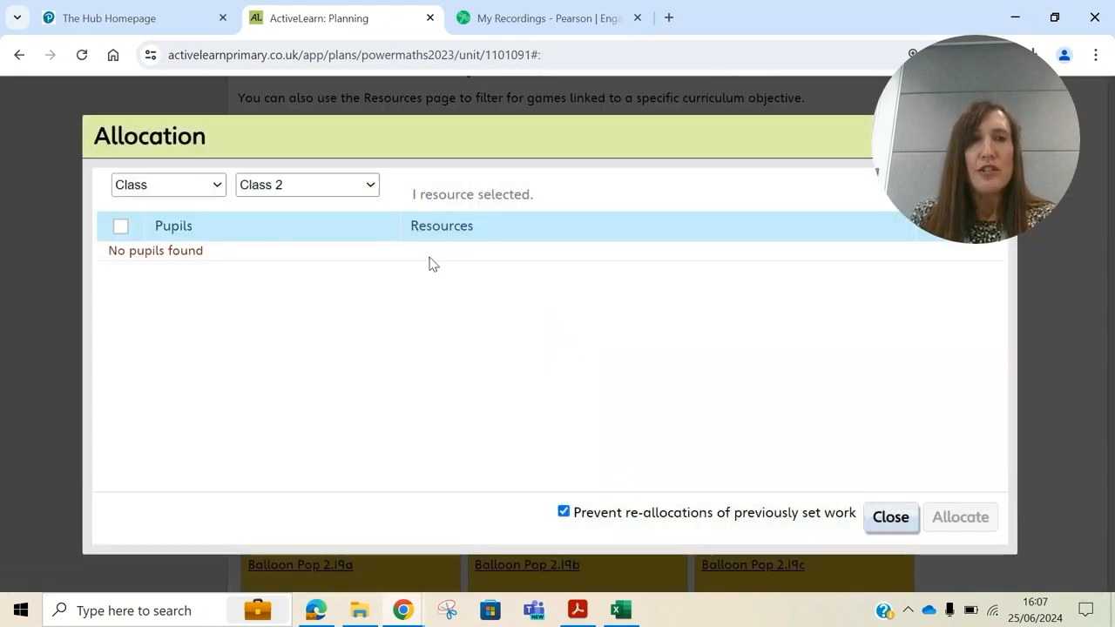
left_click(306, 183)
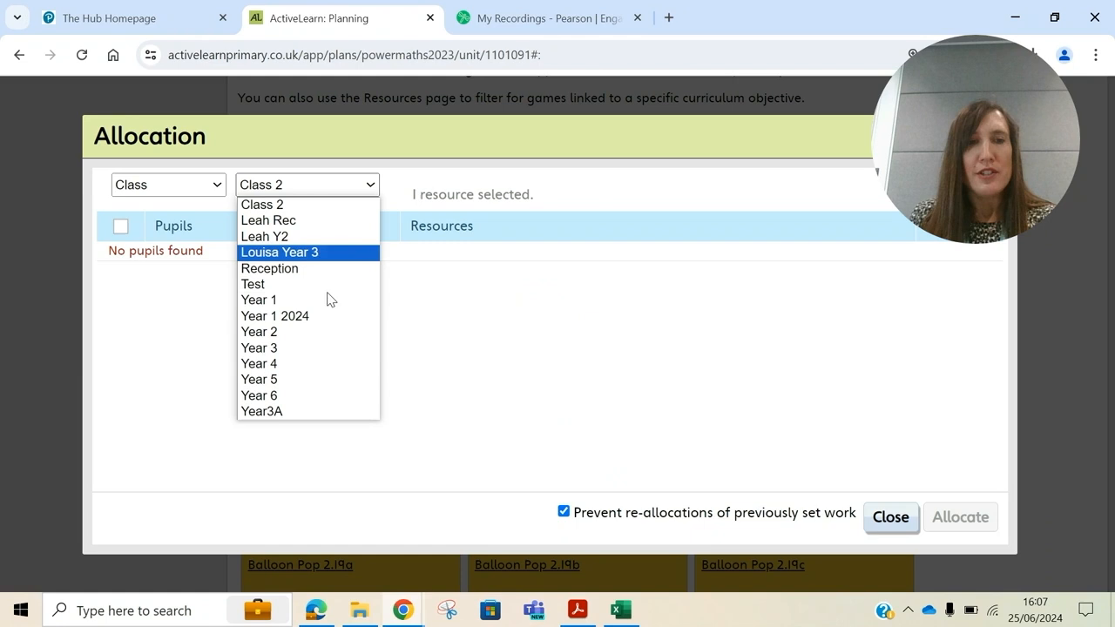
left_click(307, 184)
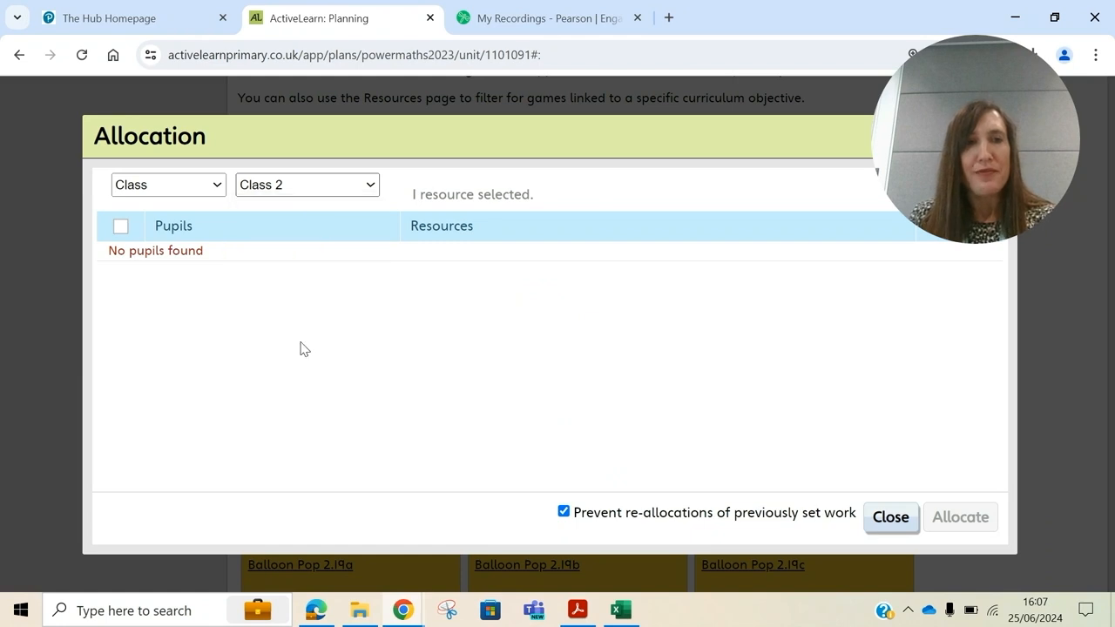
left_click(307, 184)
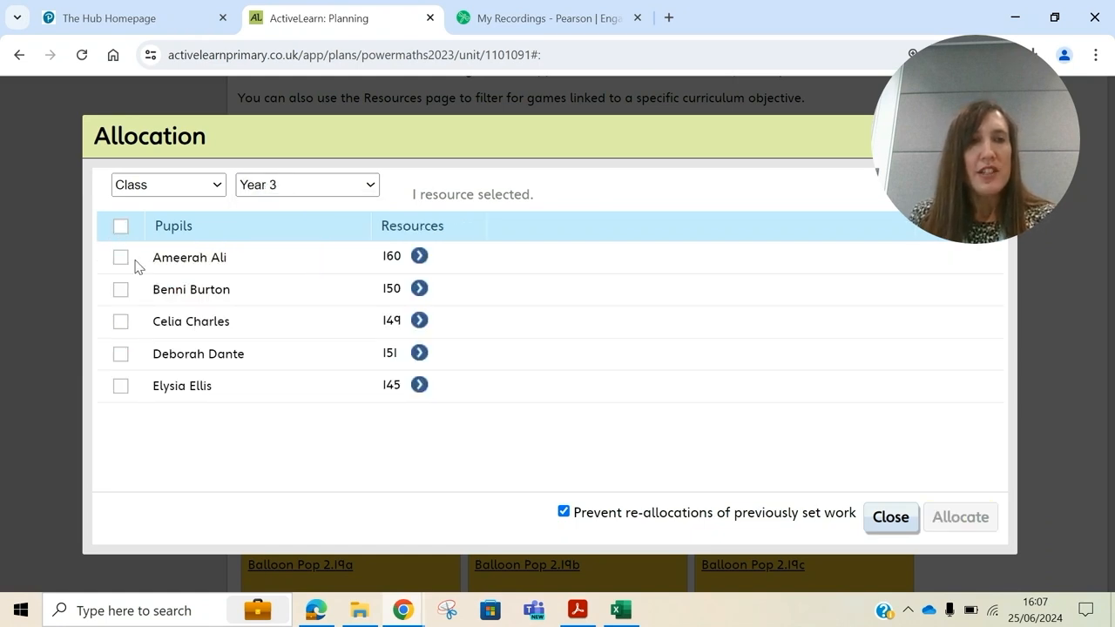
left_click(120, 290)
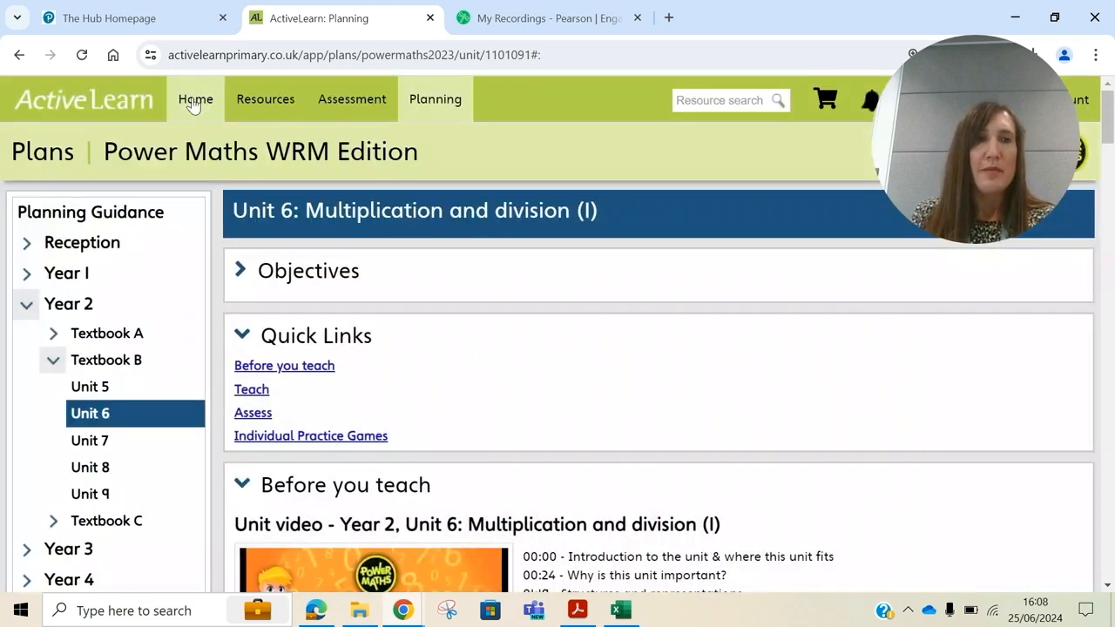
Step: Return Home and go into the Power Maths WRM Edition Resources library
left_click(195, 99)
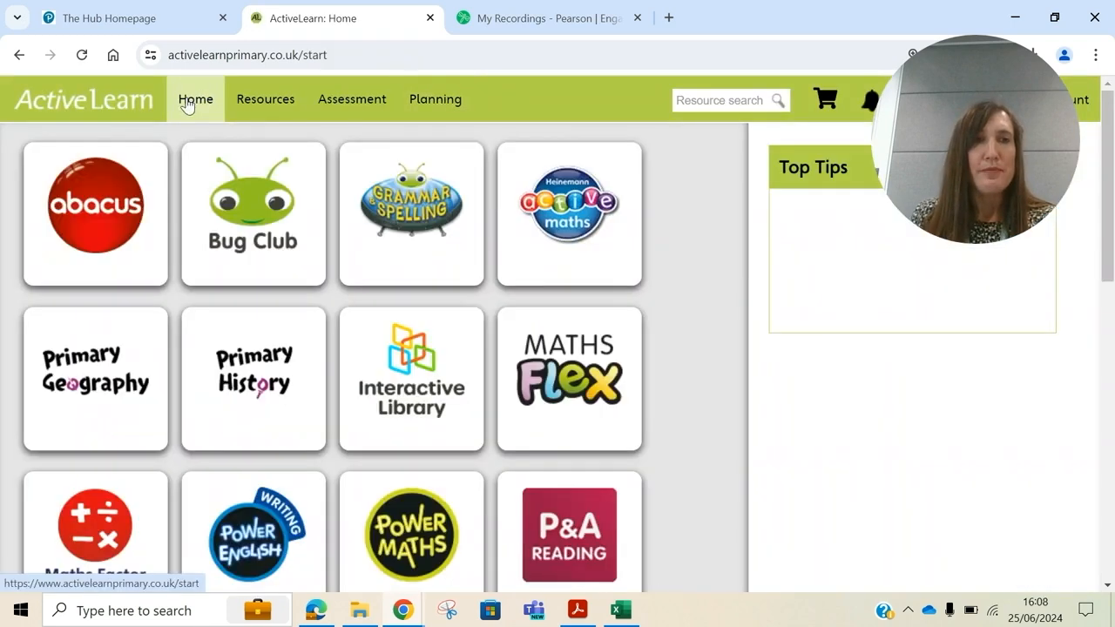
left_click(412, 533)
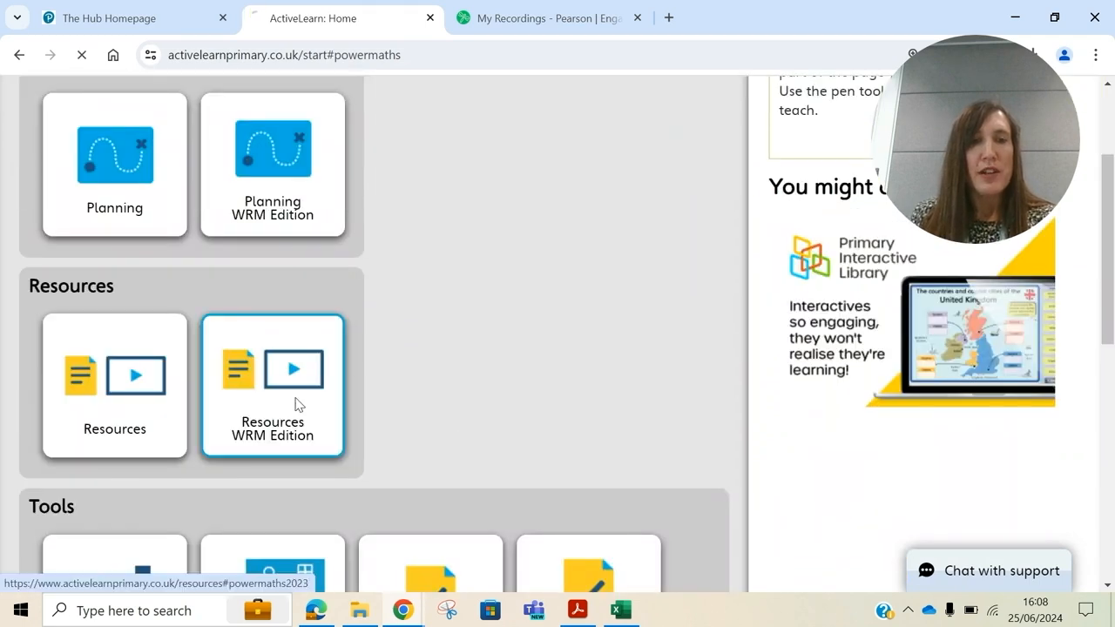
left_click(272, 386)
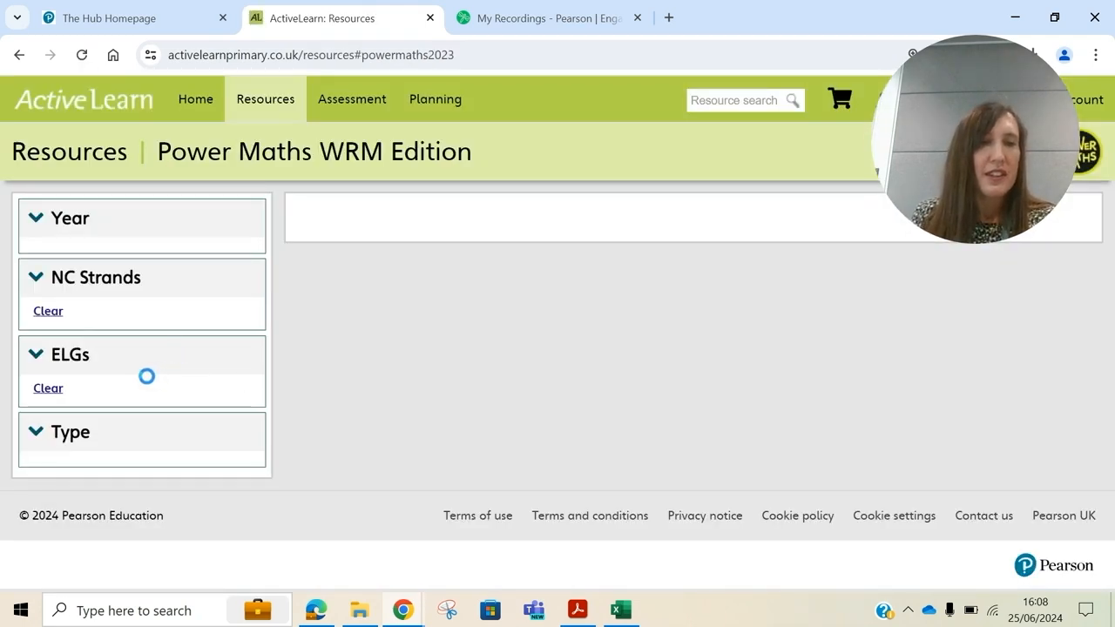
Step: Filter resources to Individual Practice Games and allocate Beetle Bump 2.3a
scroll("down", 3)
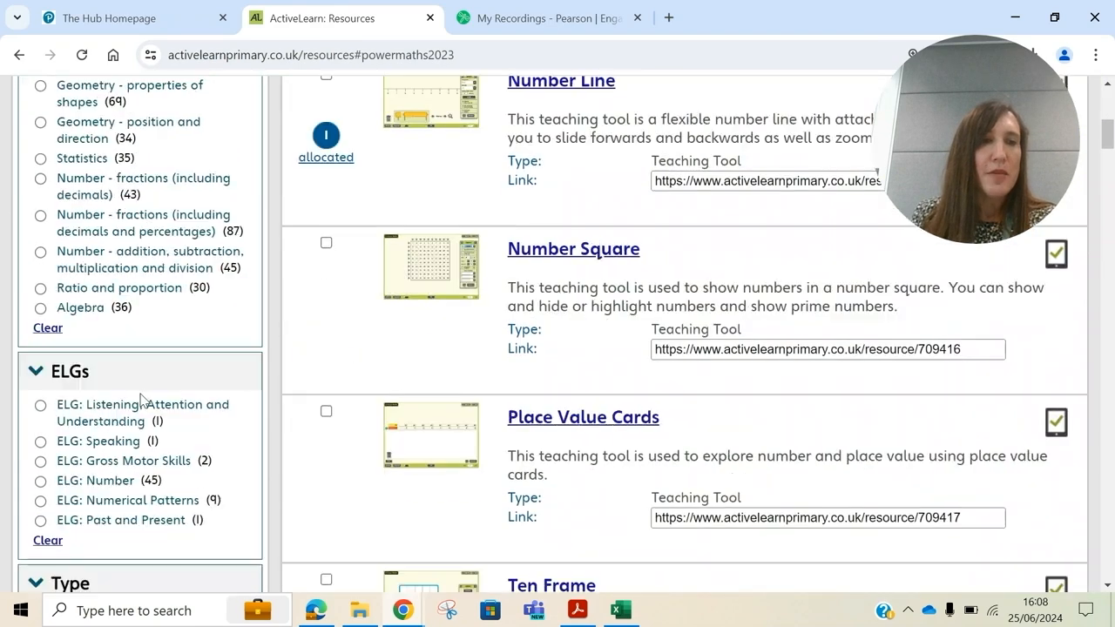
scroll("down", 3)
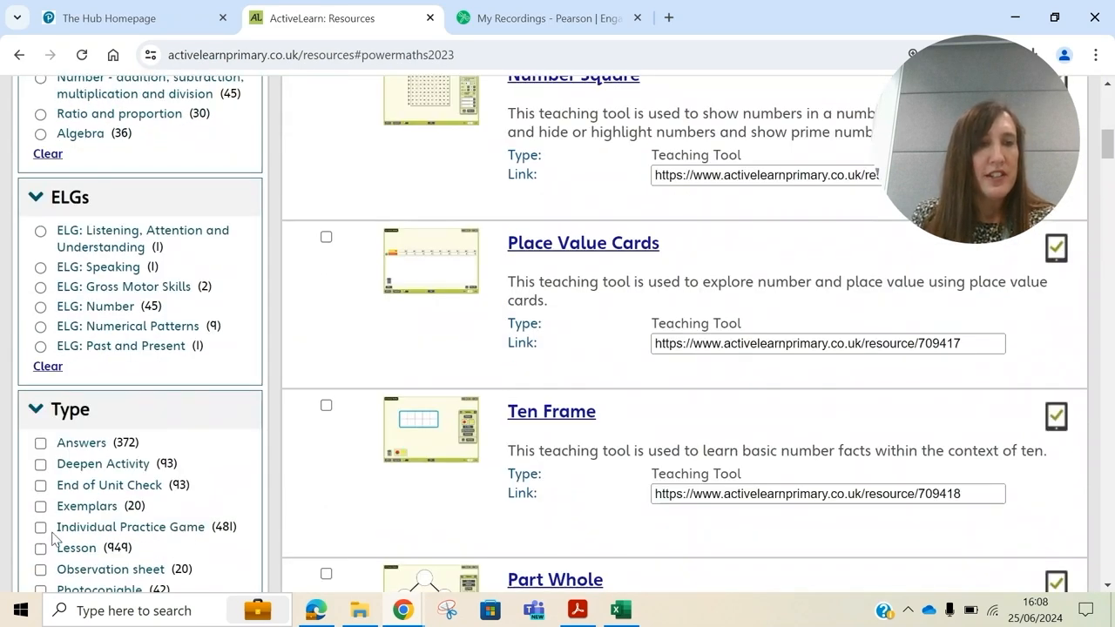
left_click(40, 527)
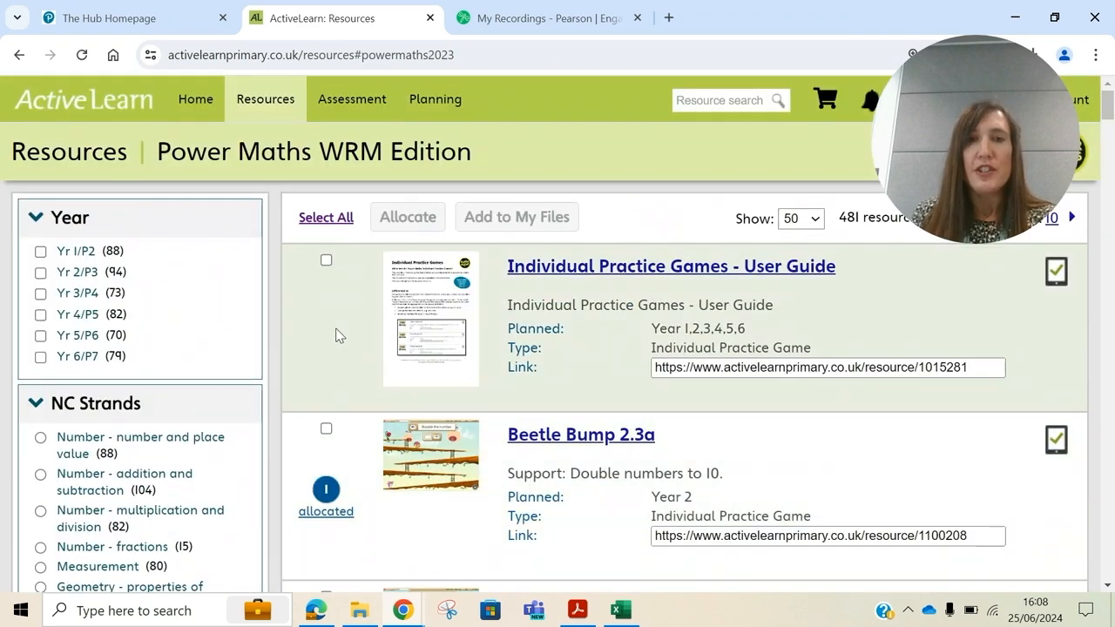
mouse_move(336, 436)
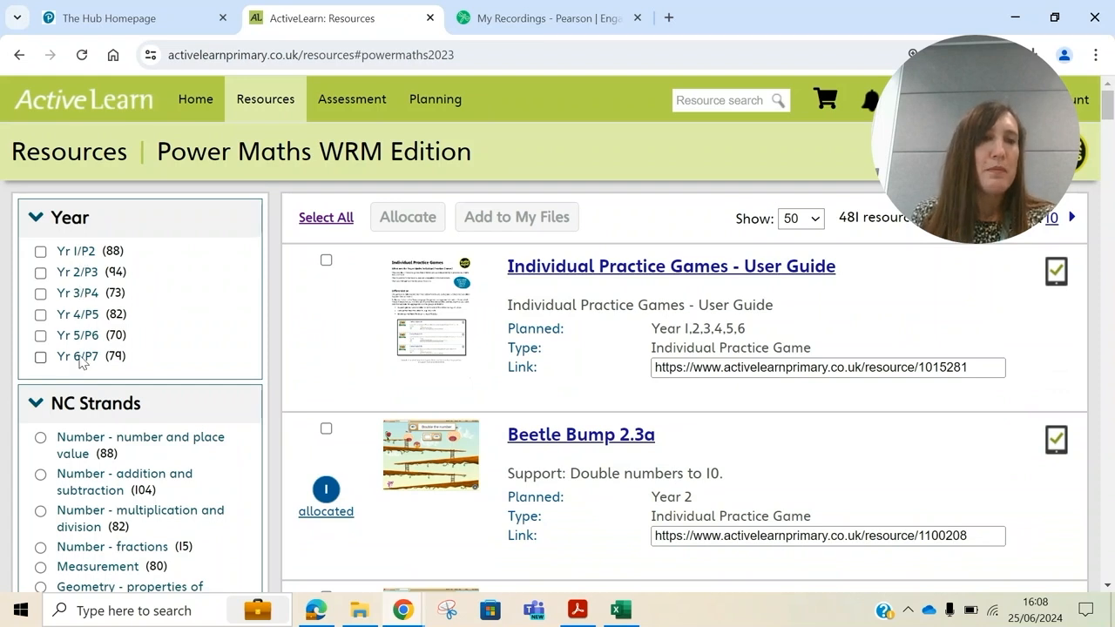
mouse_move(96, 447)
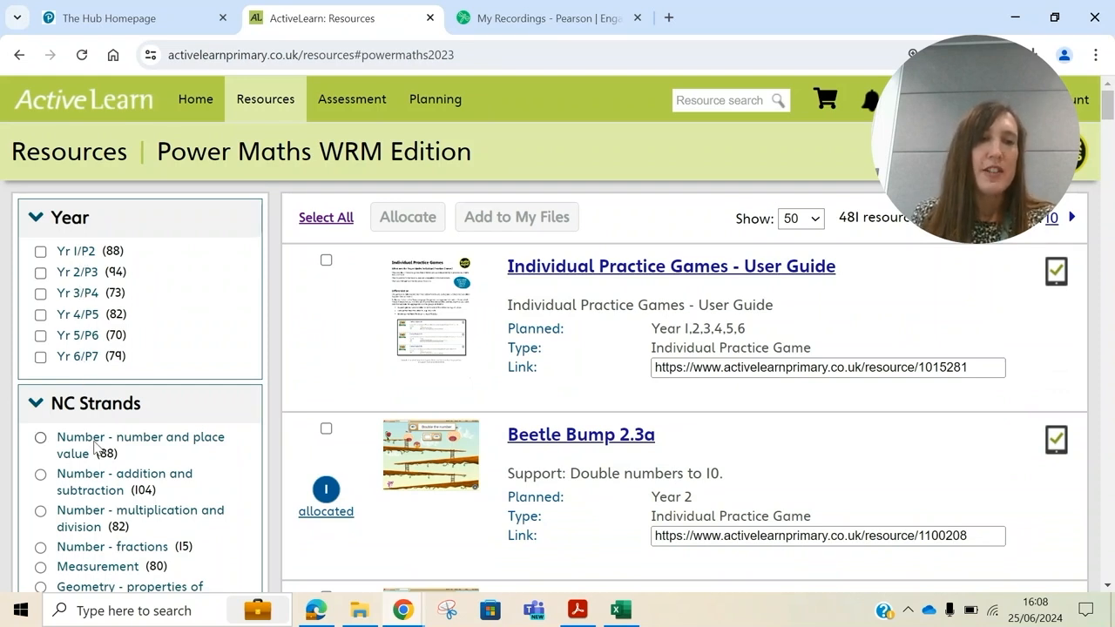
mouse_move(96, 445)
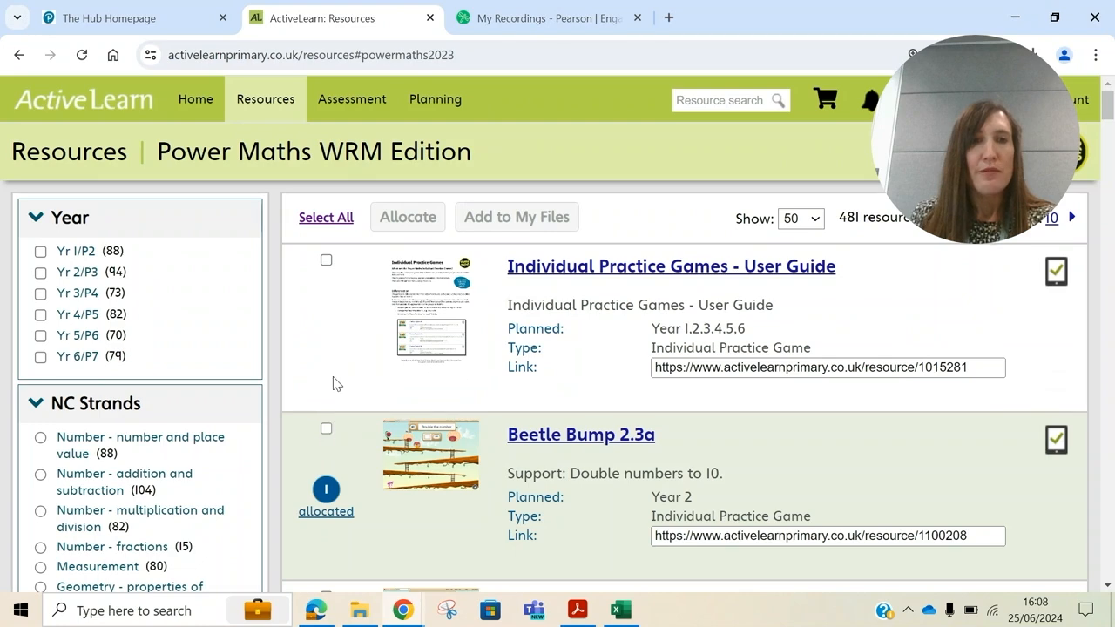
left_click(325, 429)
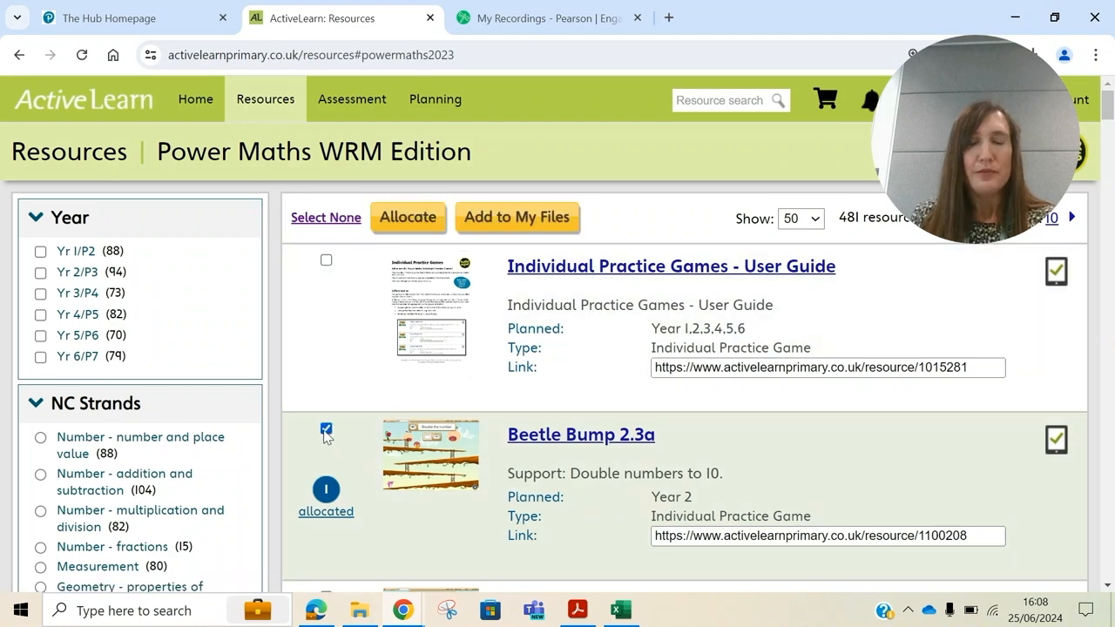
left_click(326, 429)
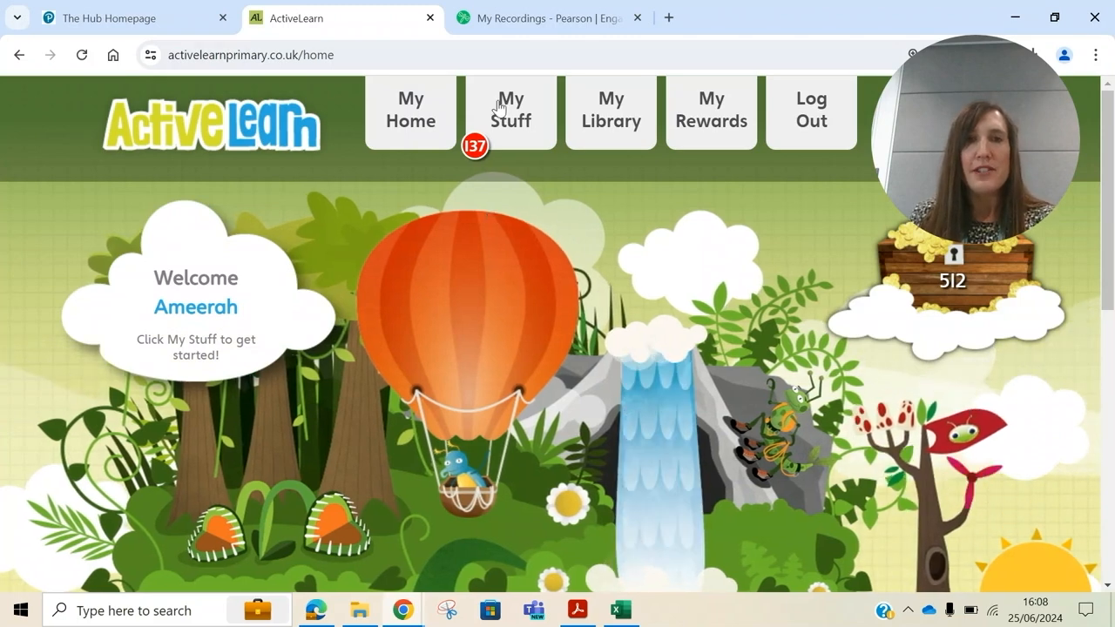
Step: View the pupil's Power Maths items in My Stuff > My Work, then return to My Home
left_click(511, 110)
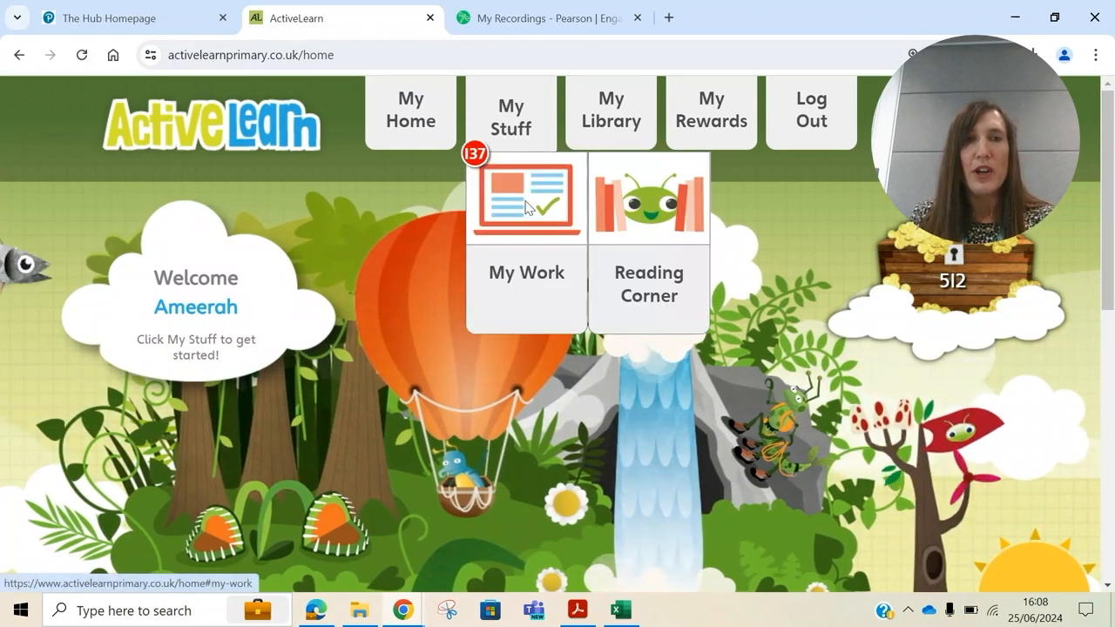
left_click(525, 196)
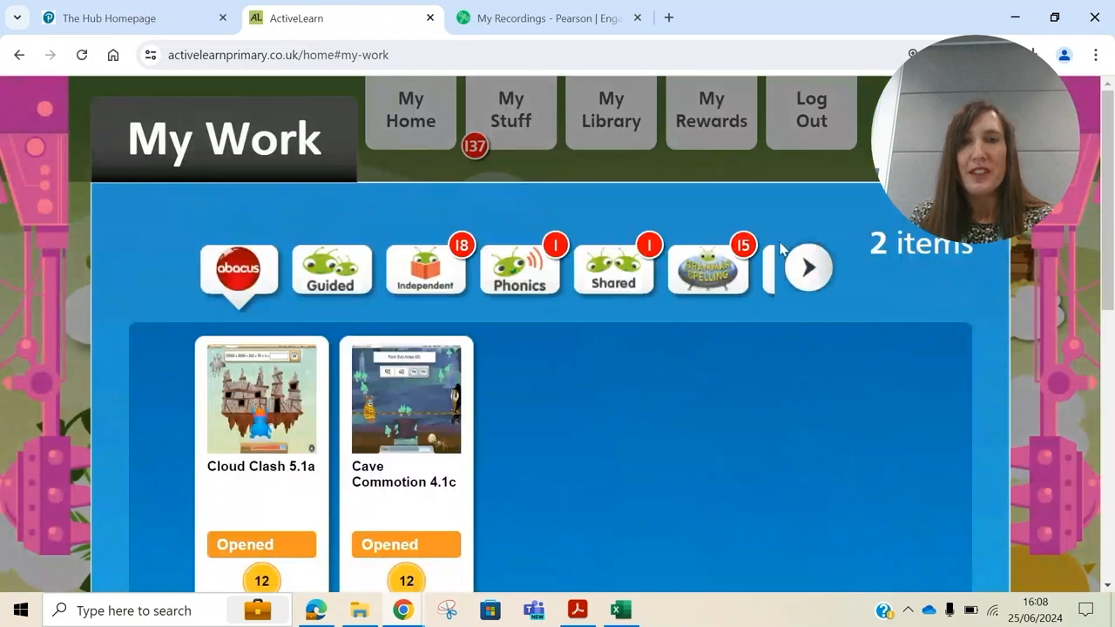
left_click(808, 267)
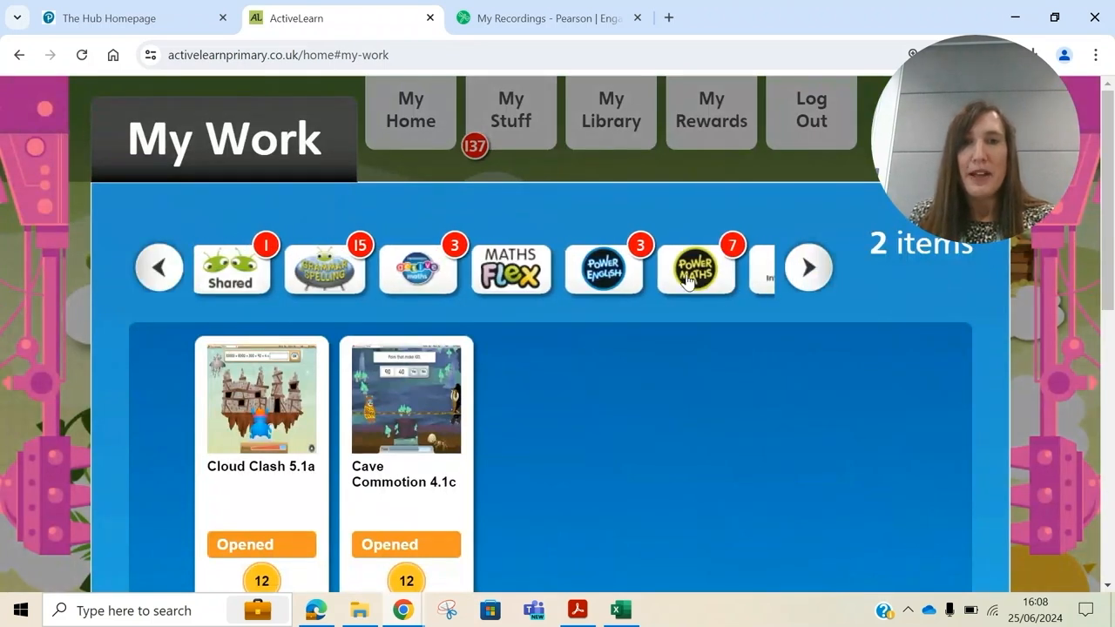
left_click(695, 270)
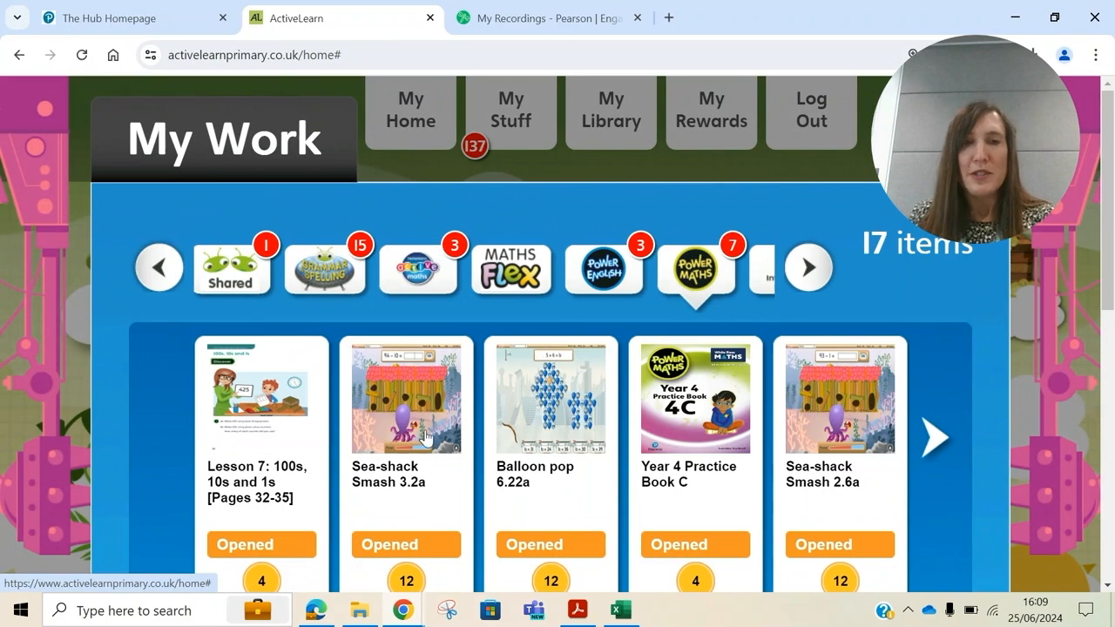
mouse_move(808, 429)
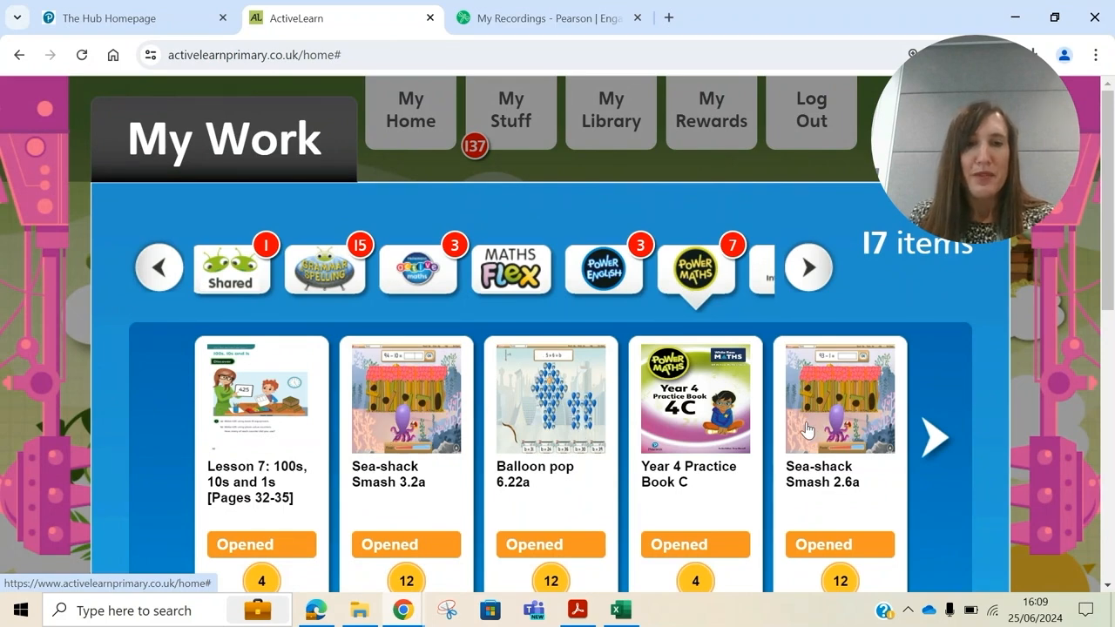
scroll("down", 3)
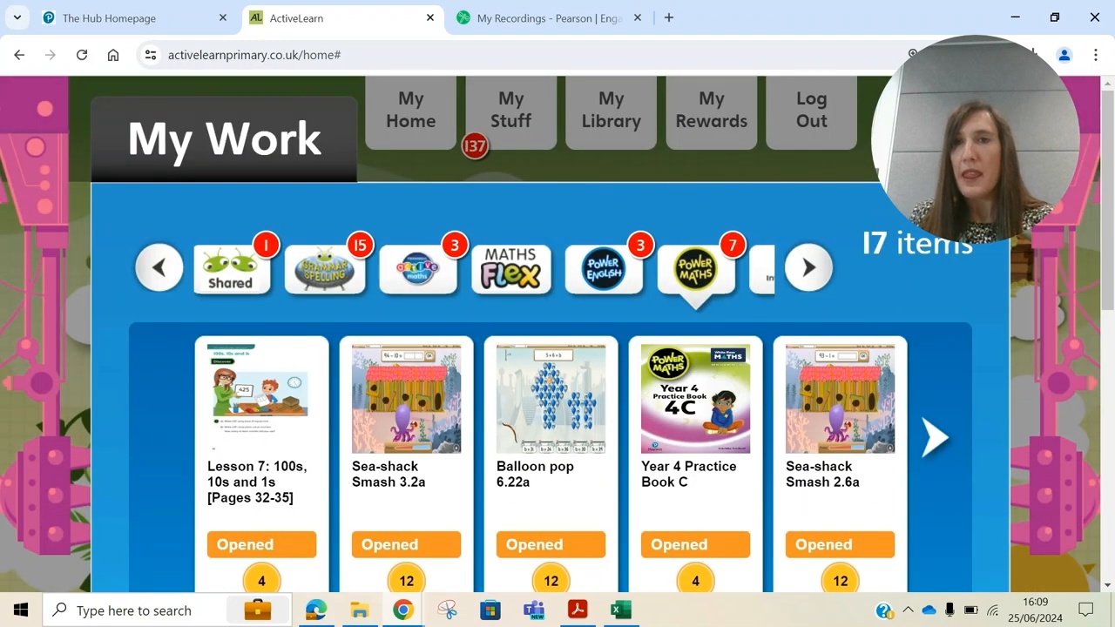
left_click(410, 111)
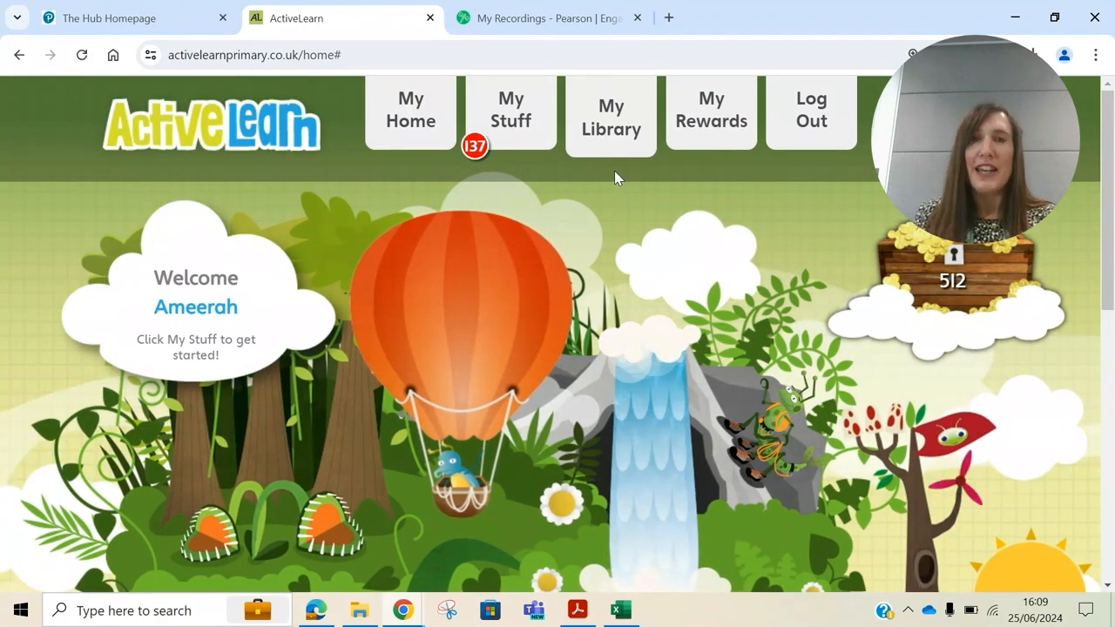
mouse_move(811, 113)
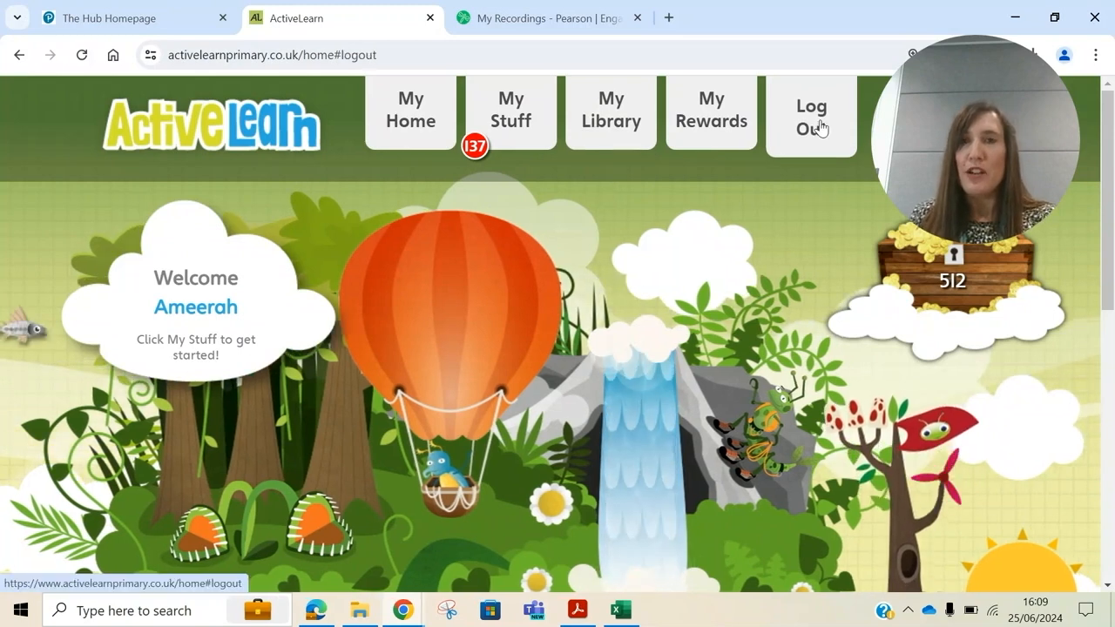
Step: Log out as pupil, sign in as teacher and go to Activity Reports under Tools
left_click(811, 116)
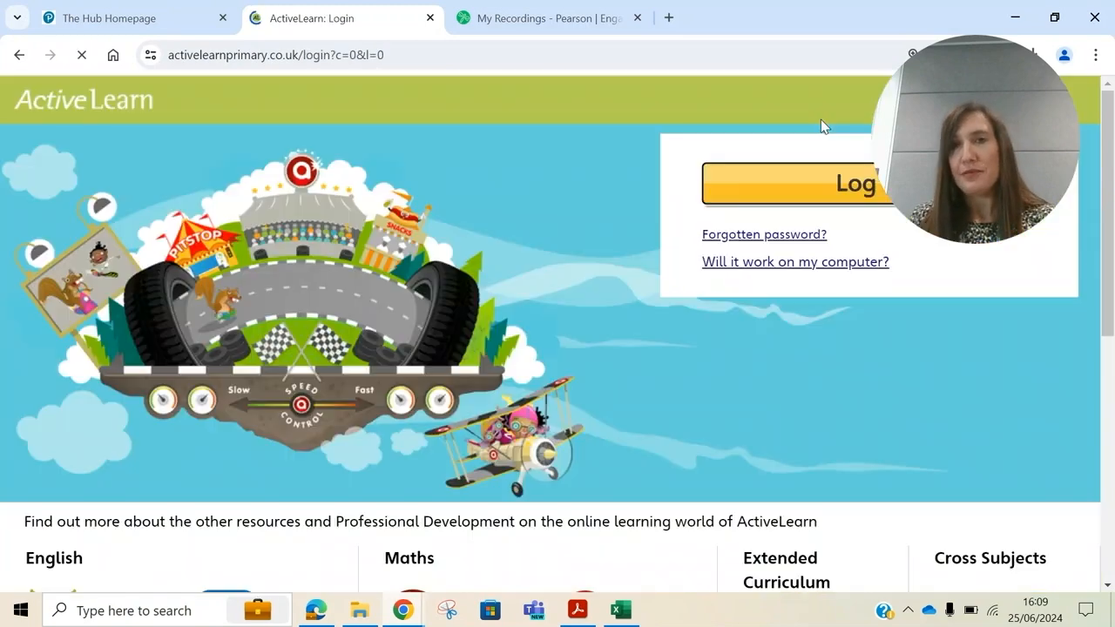
left_click(797, 183)
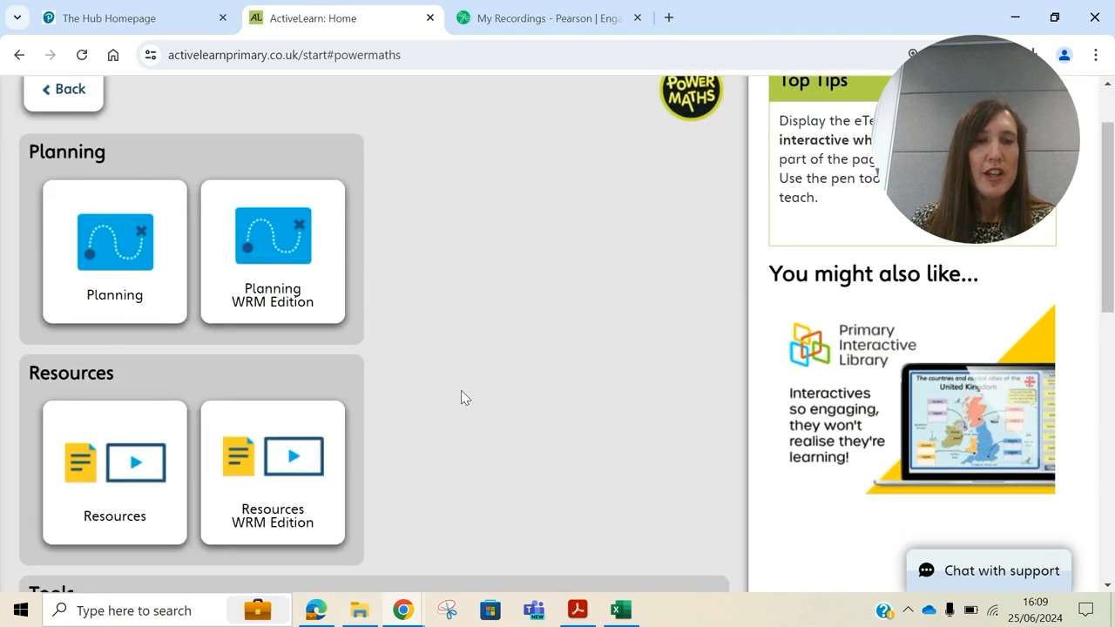
scroll("down", 3)
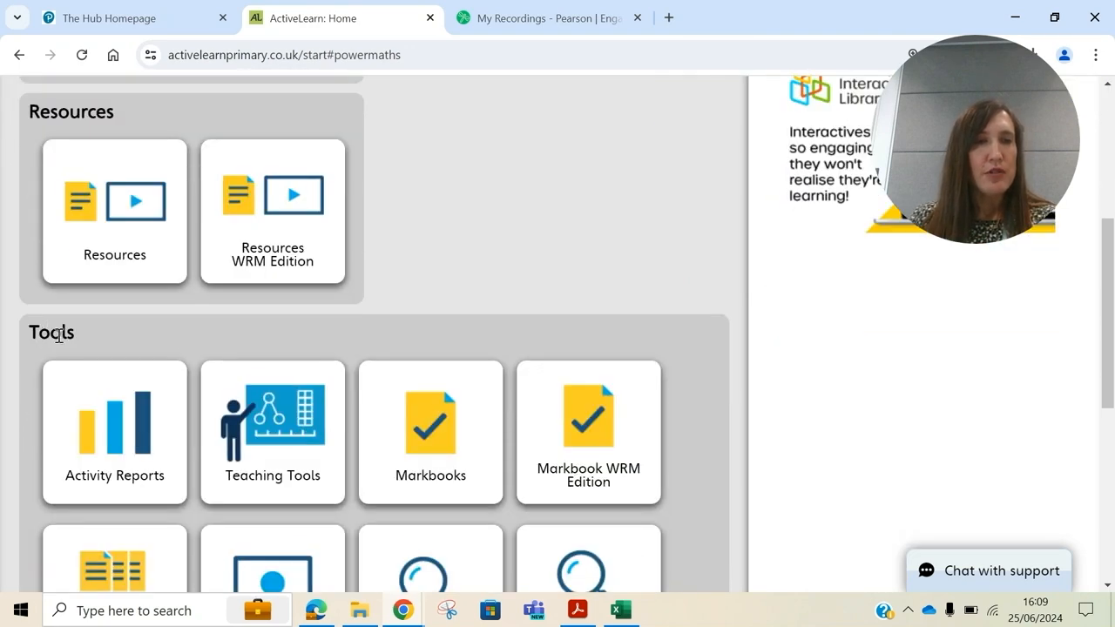
left_click(114, 431)
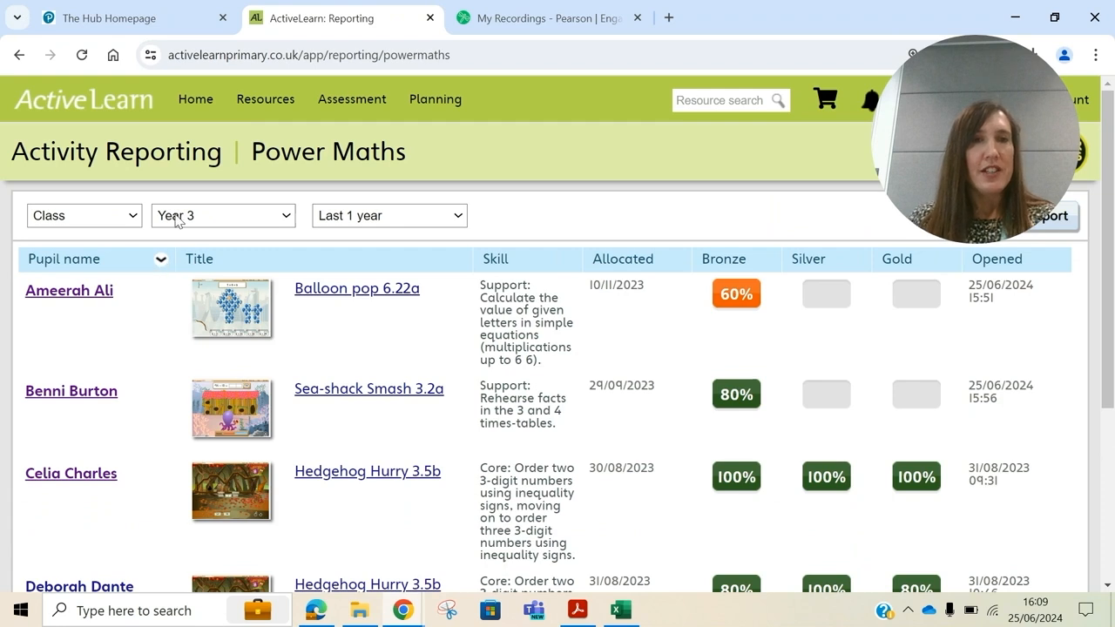
mouse_move(475, 220)
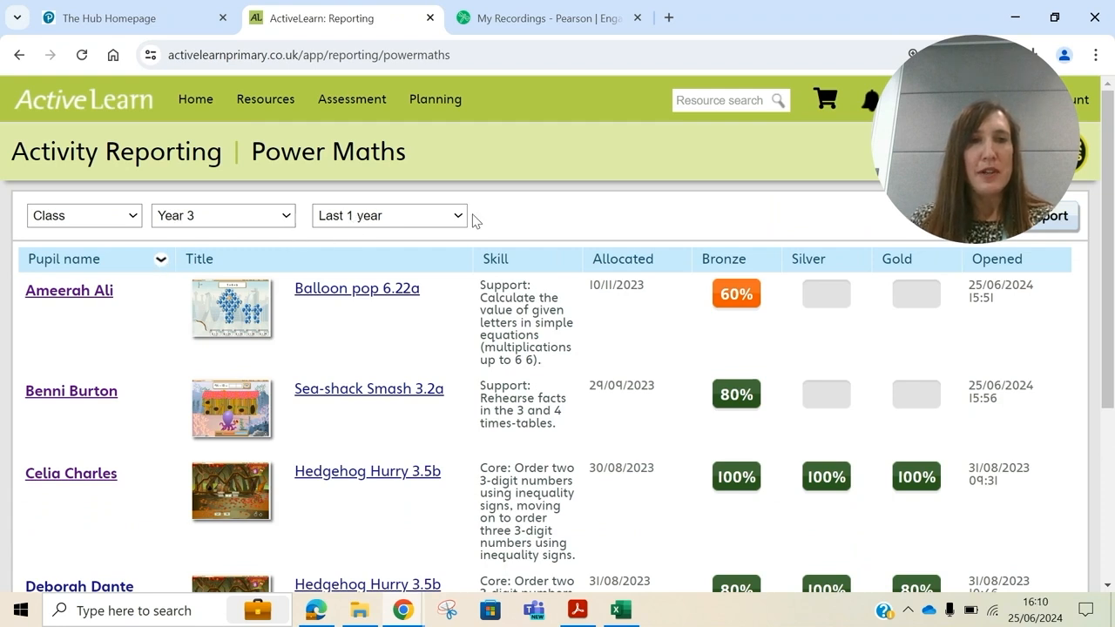
mouse_move(575, 224)
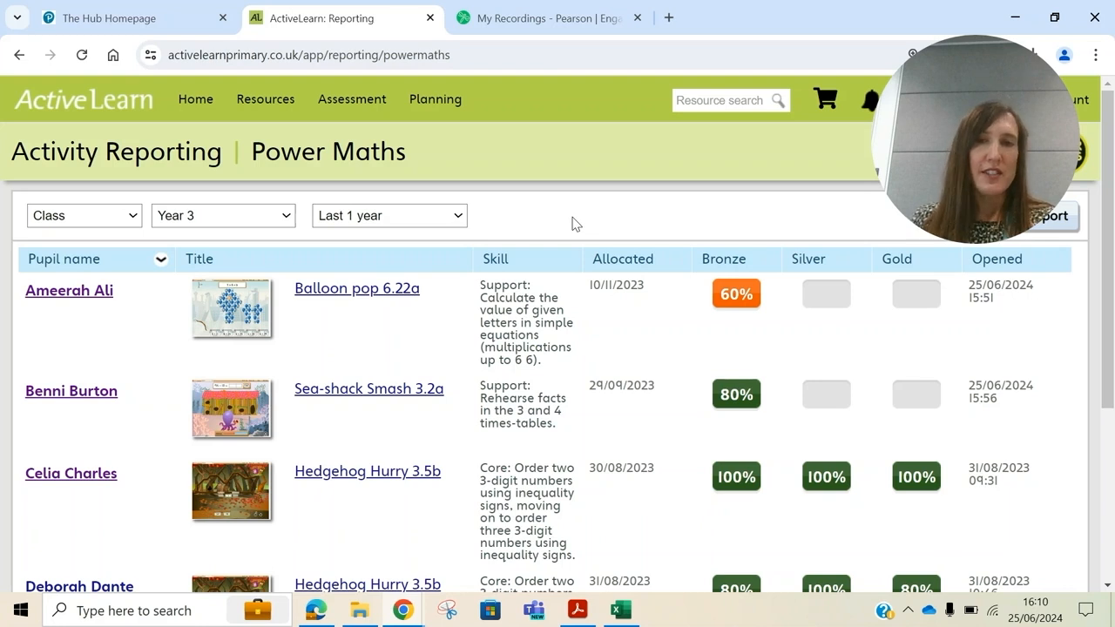
mouse_move(809, 300)
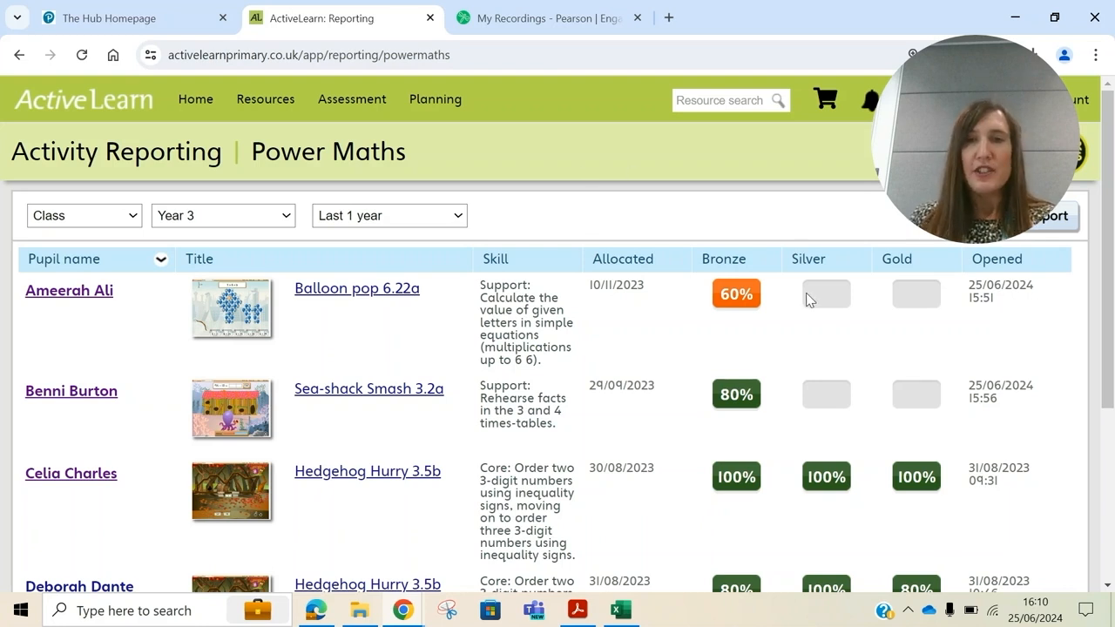
mouse_move(769, 338)
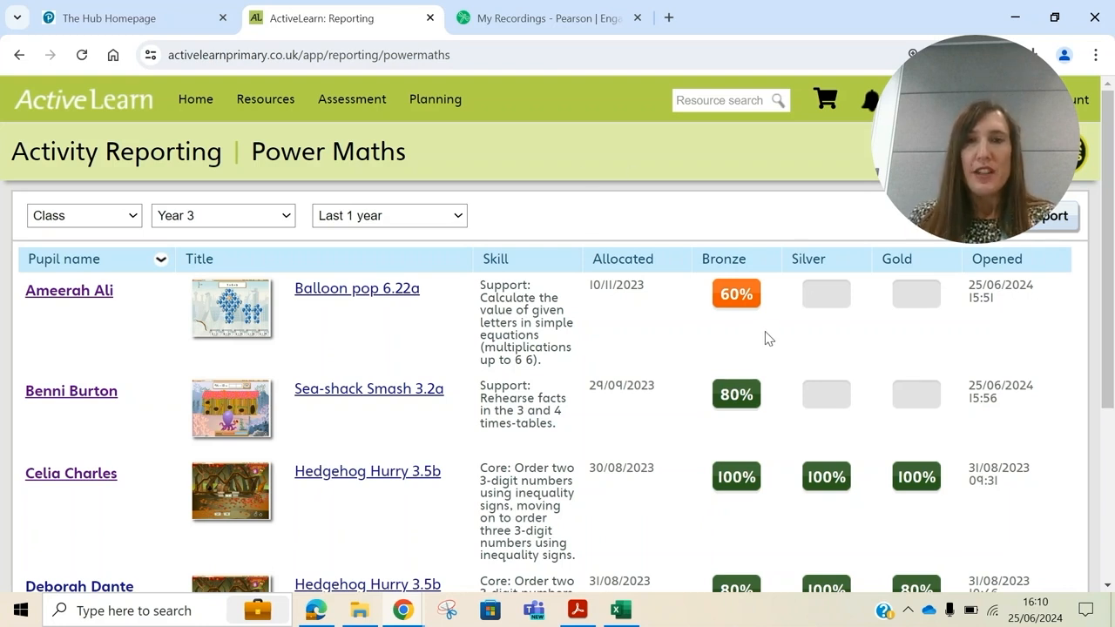
mouse_move(741, 334)
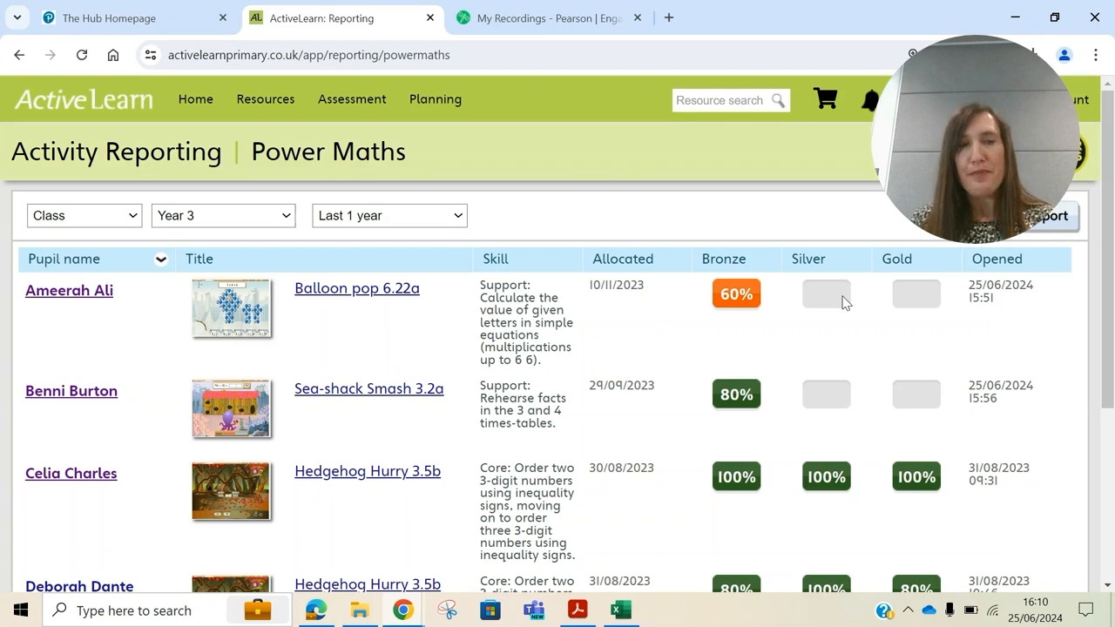
scroll("down", 3)
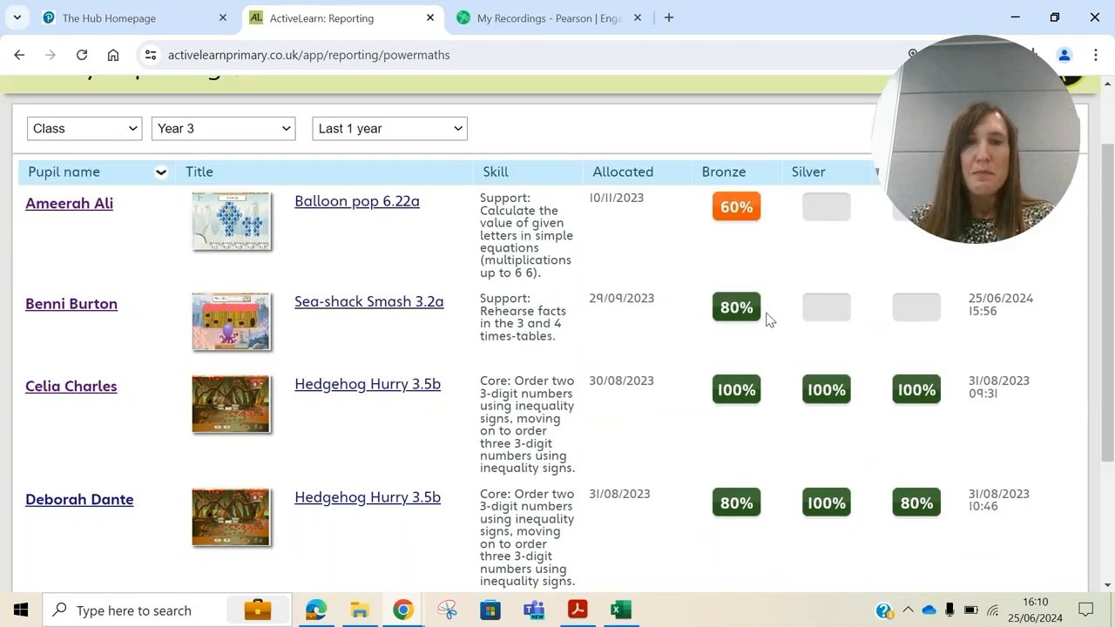
mouse_move(762, 430)
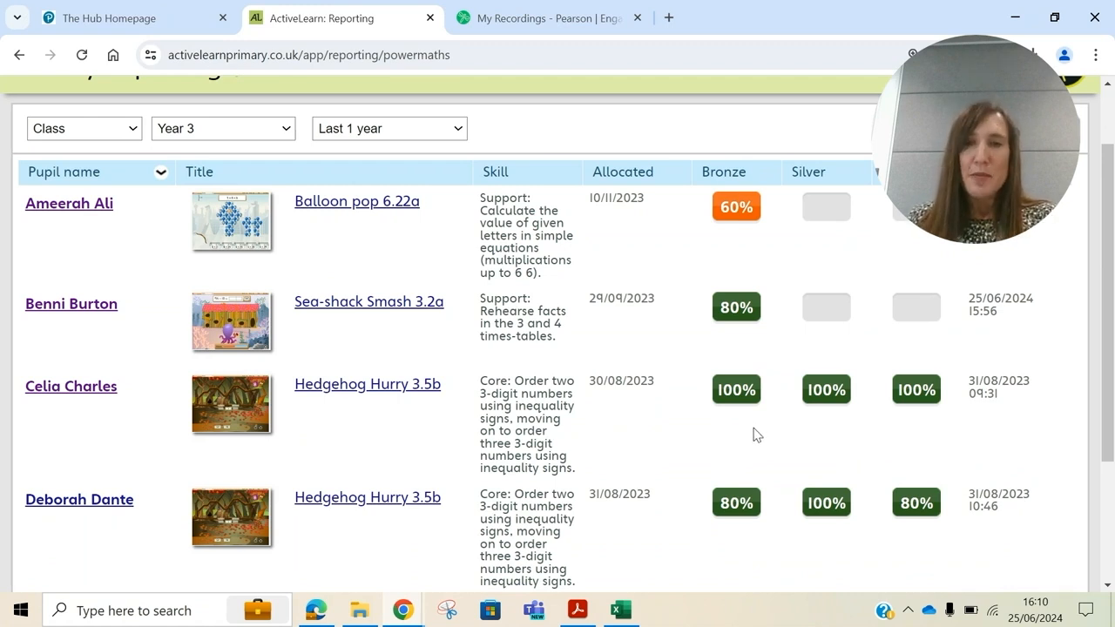
mouse_move(736, 389)
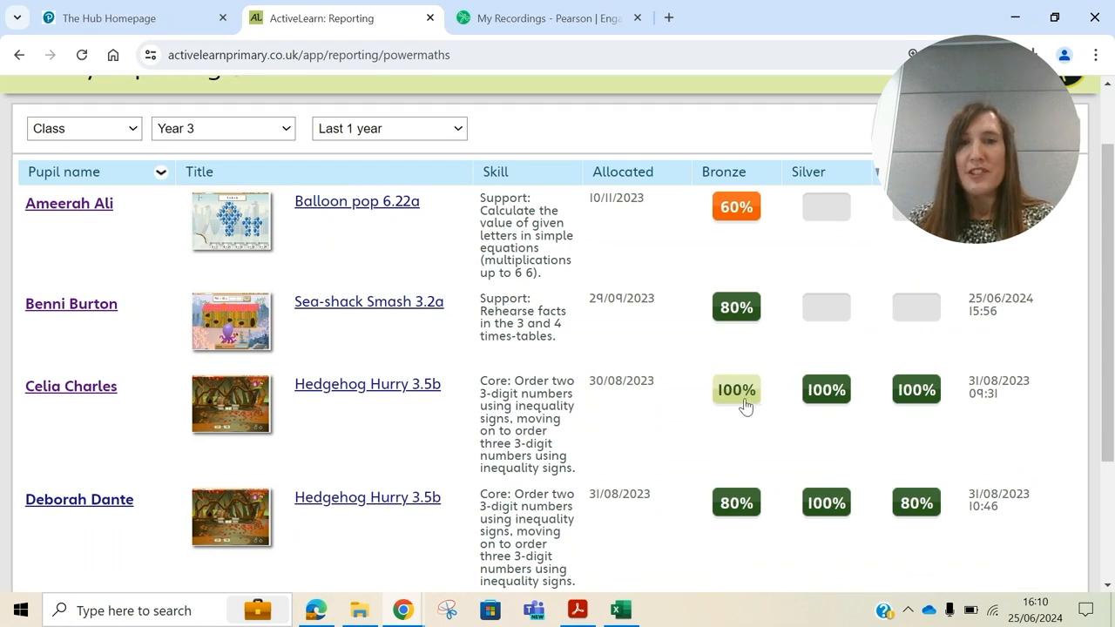
mouse_move(916, 389)
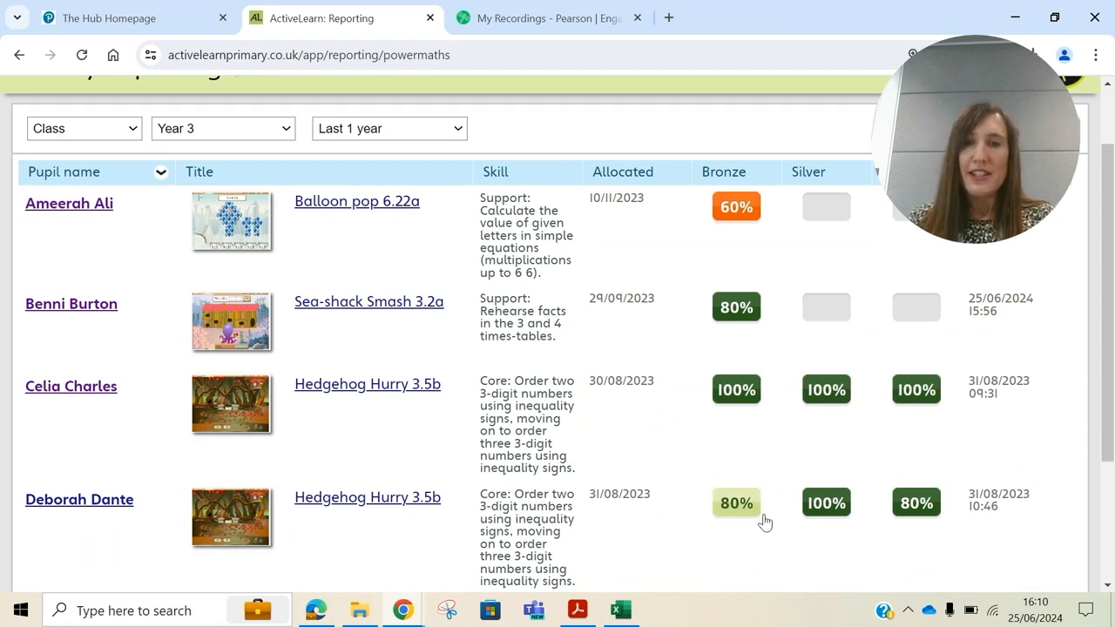
scroll("up", 3)
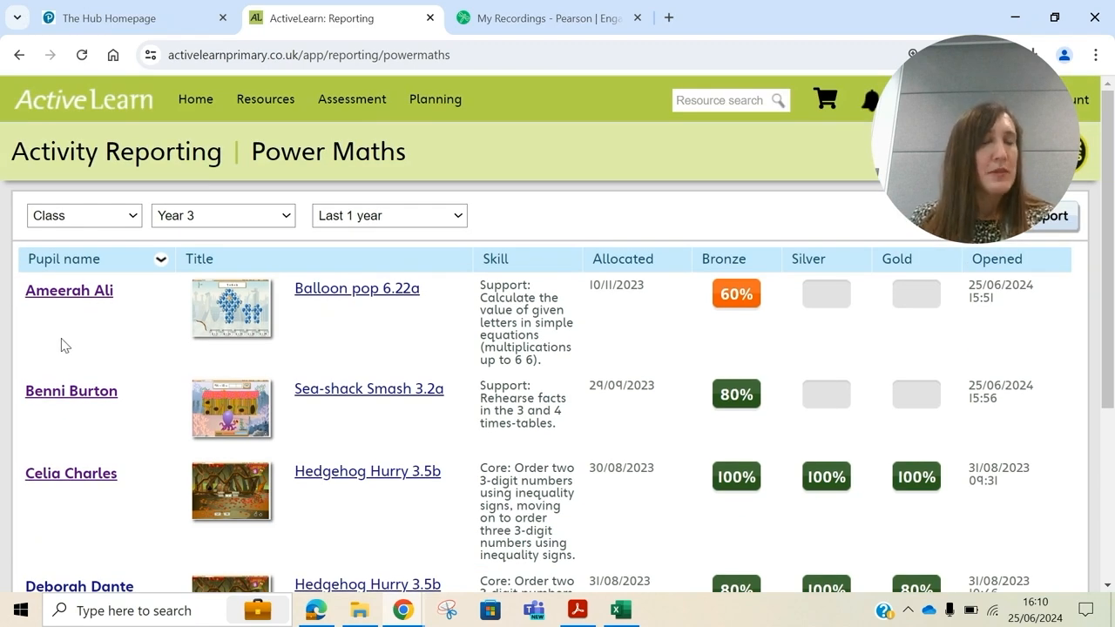
mouse_move(69, 290)
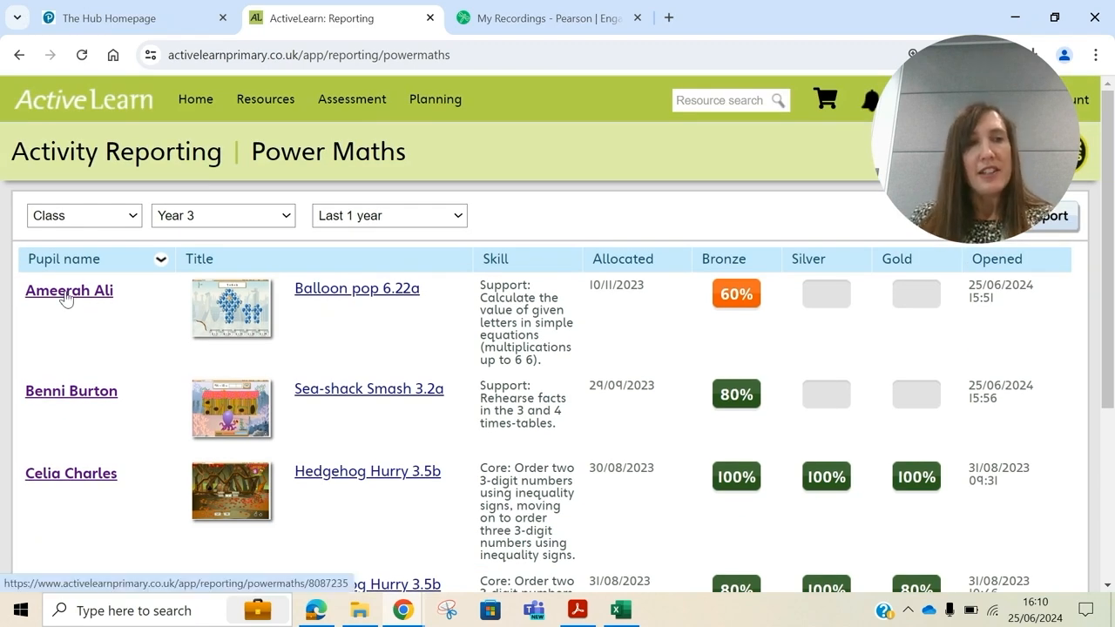
left_click(68, 290)
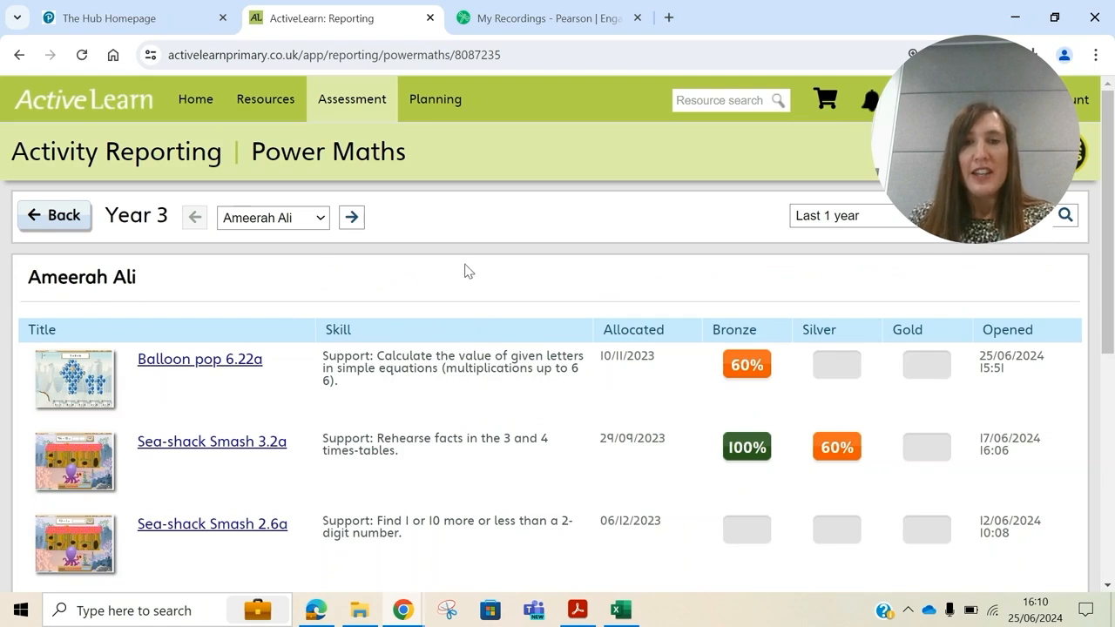
scroll("down", 3)
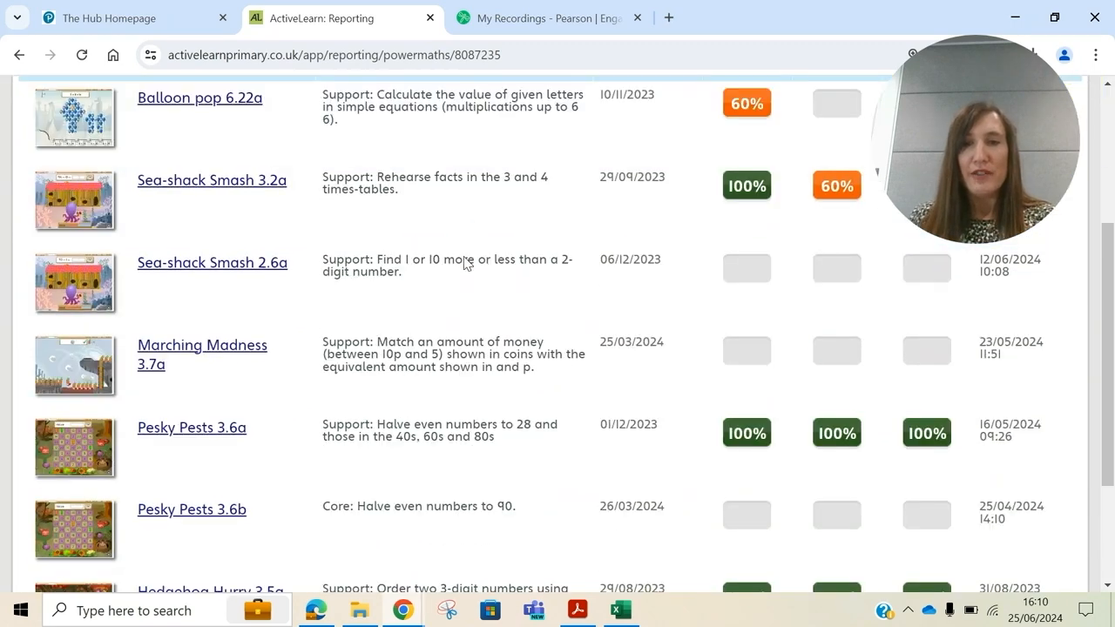